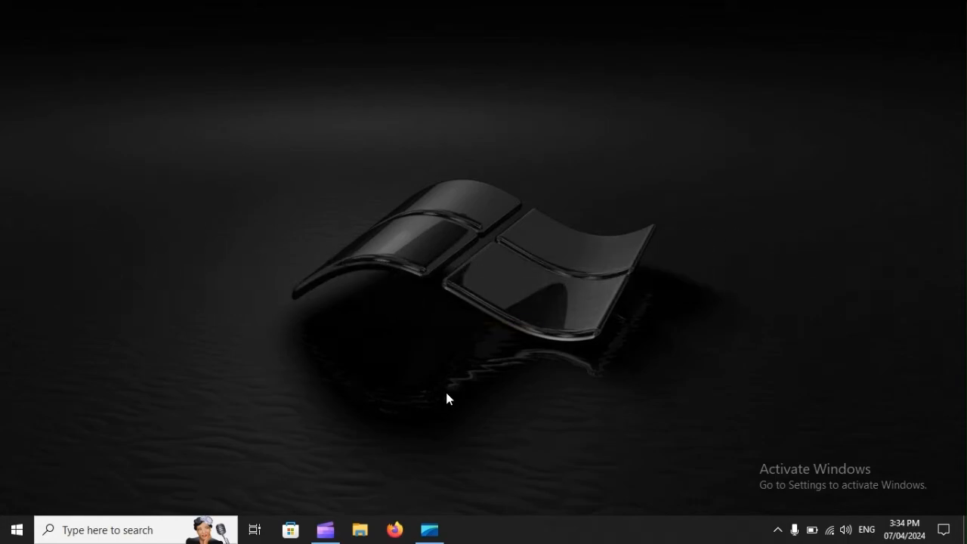
Search 'cmd' from Start and launch Command Prompt as administrator
text(cm)
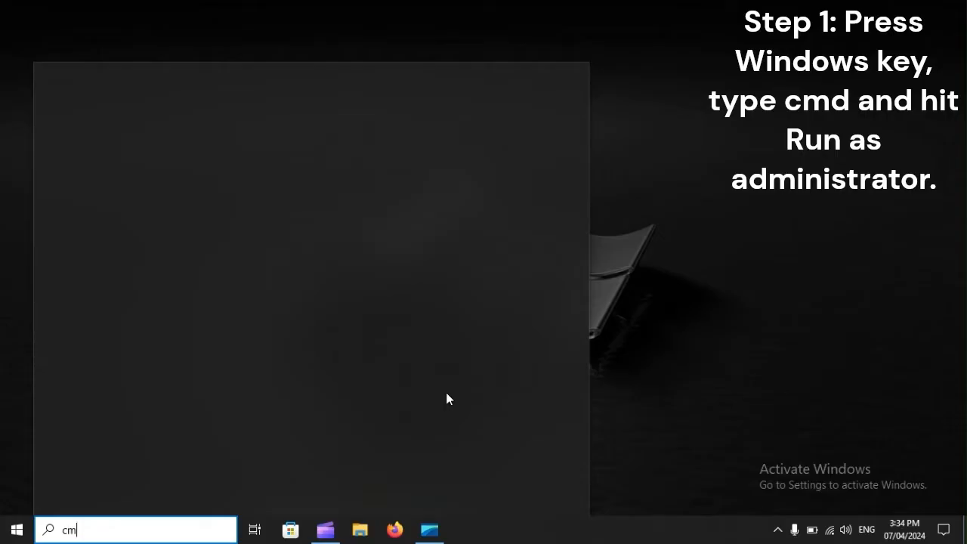
text(d)
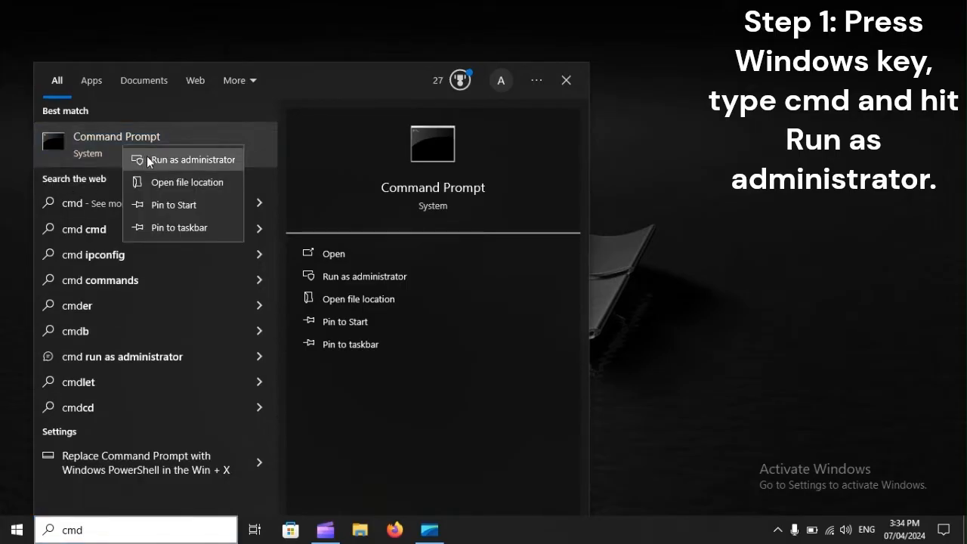
mouse_move(214, 169)
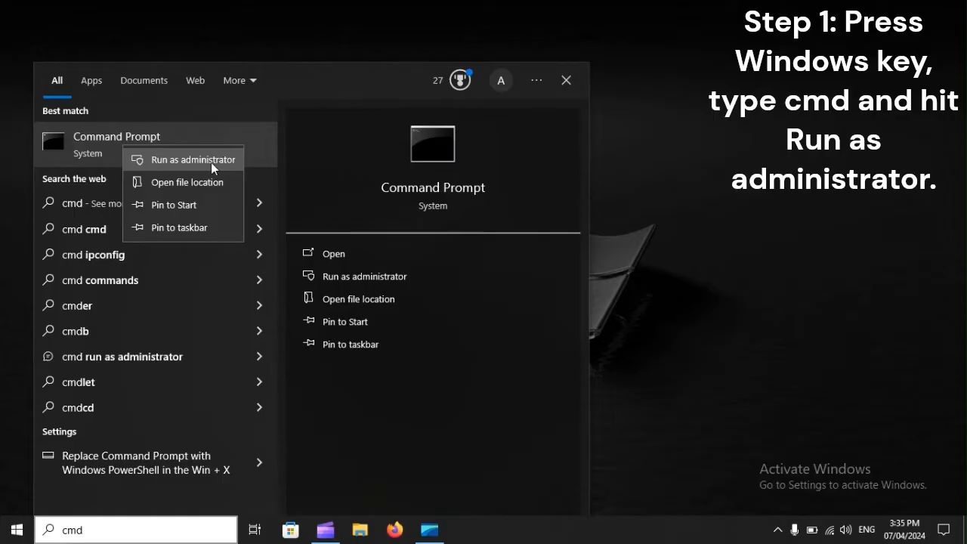
click(193, 159)
text(s)
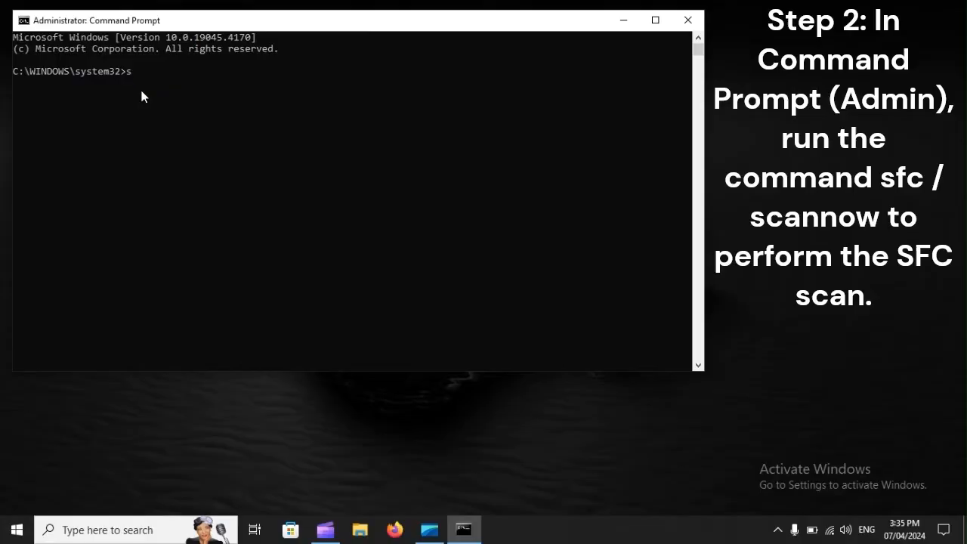
Run the system file checker with 'sfc /scannow'
text(fc /s)
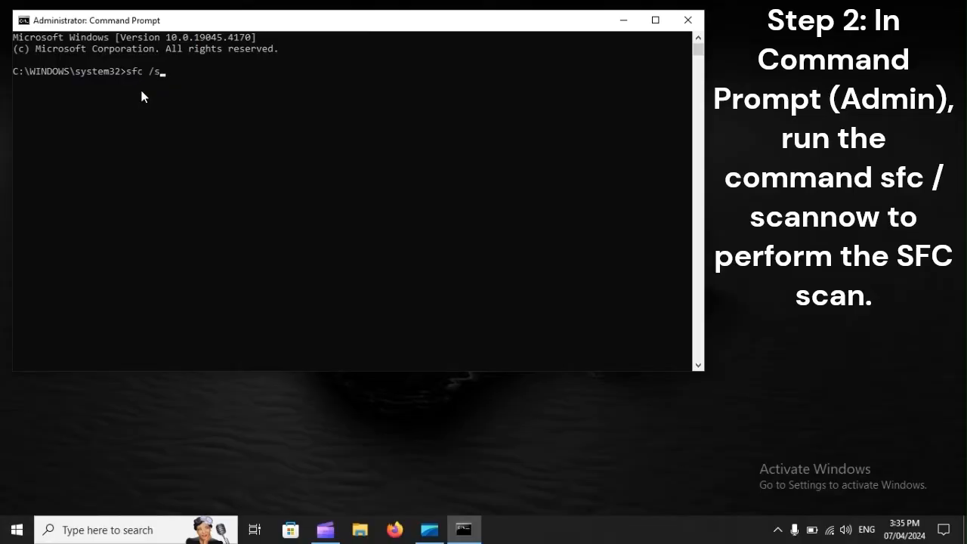
text(cann)
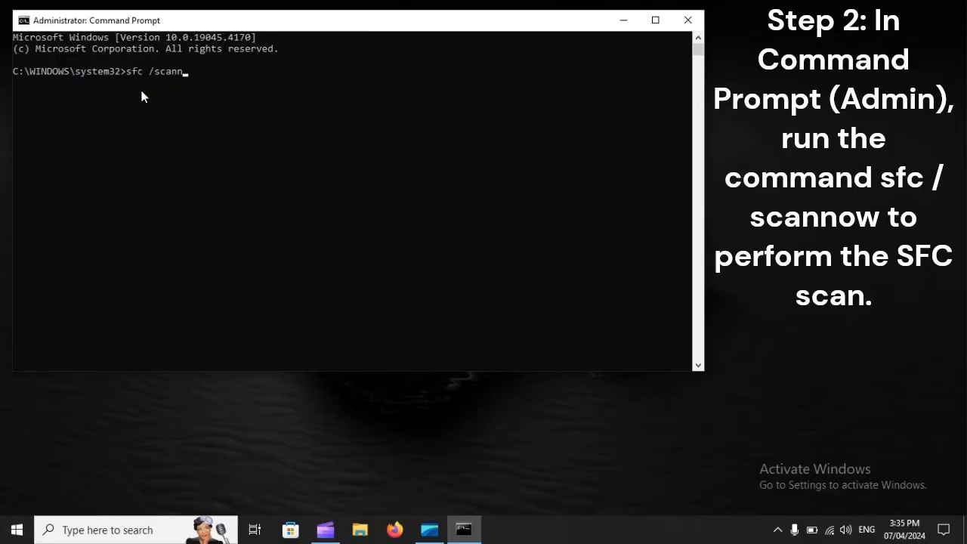
text(ow)
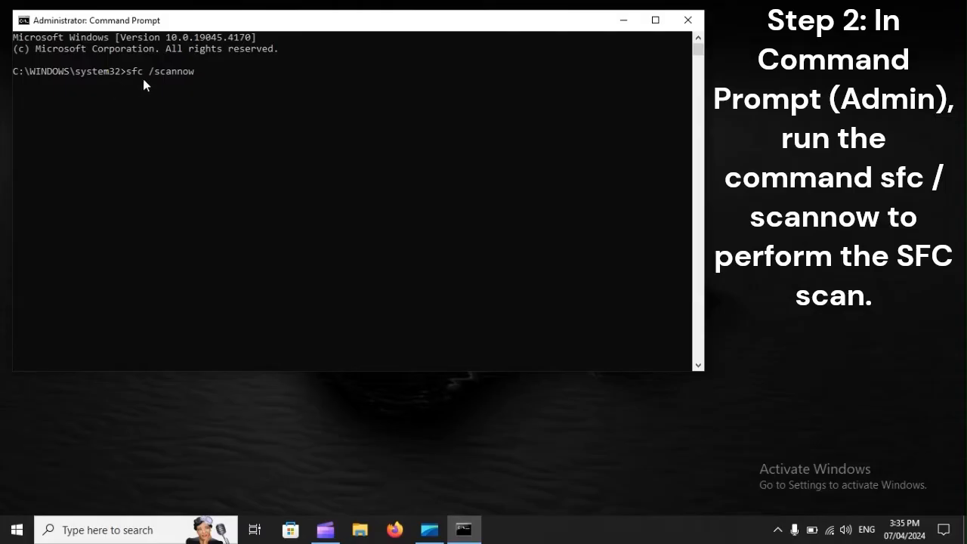
mouse_move(192, 89)
text(DISM /Online /Cleanup-Image /ScanHealth)
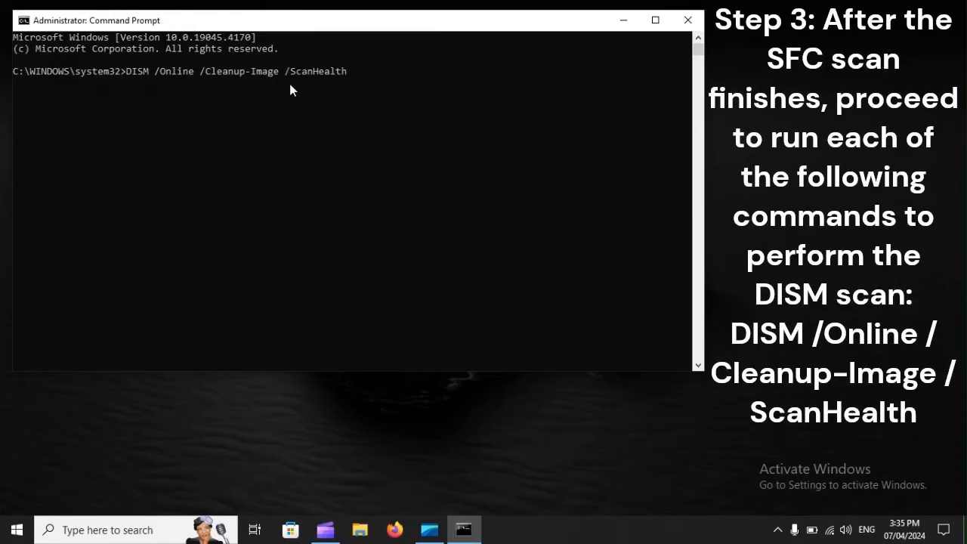
mouse_move(360, 89)
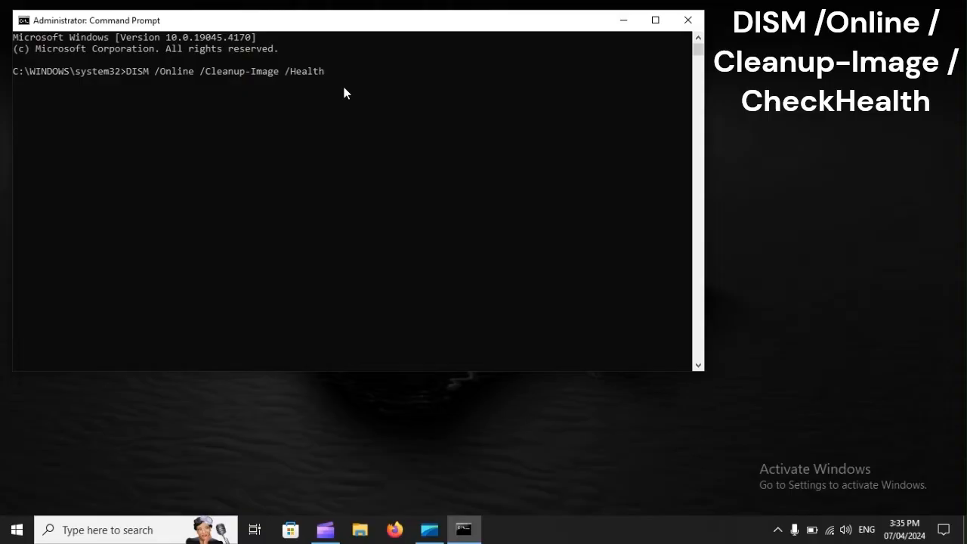
Run the DISM CheckHealth and RestoreHealth checks, then enter 'exit'
text(CheckHealth)
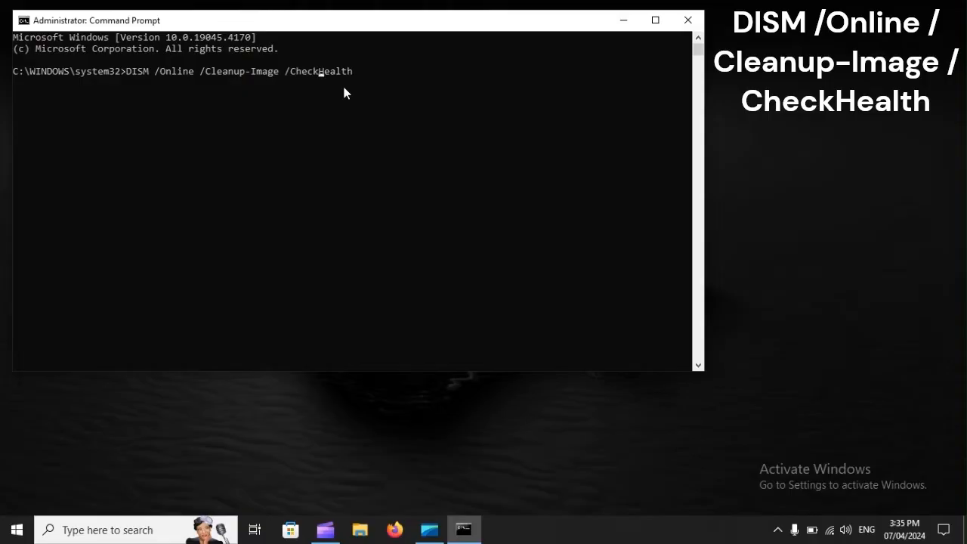
mouse_move(383, 84)
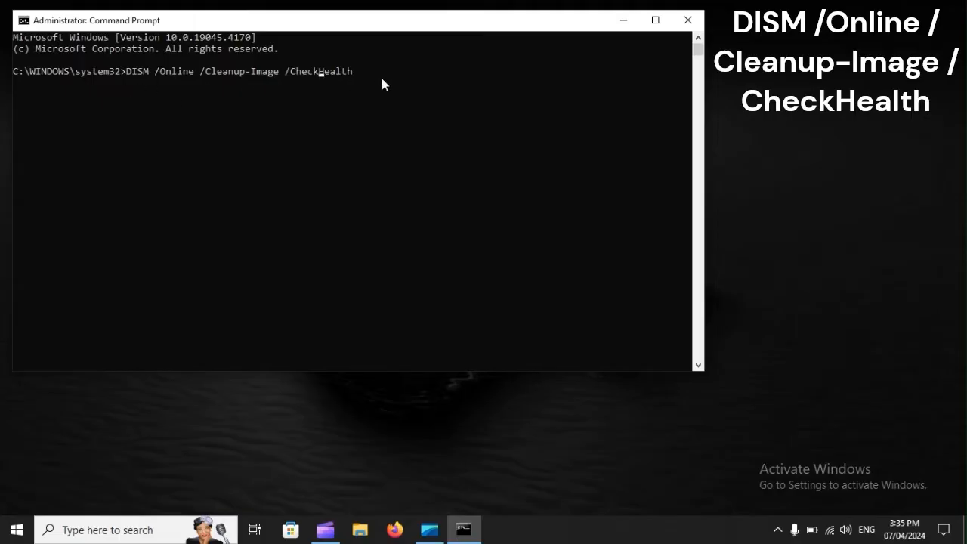
mouse_move(358, 84)
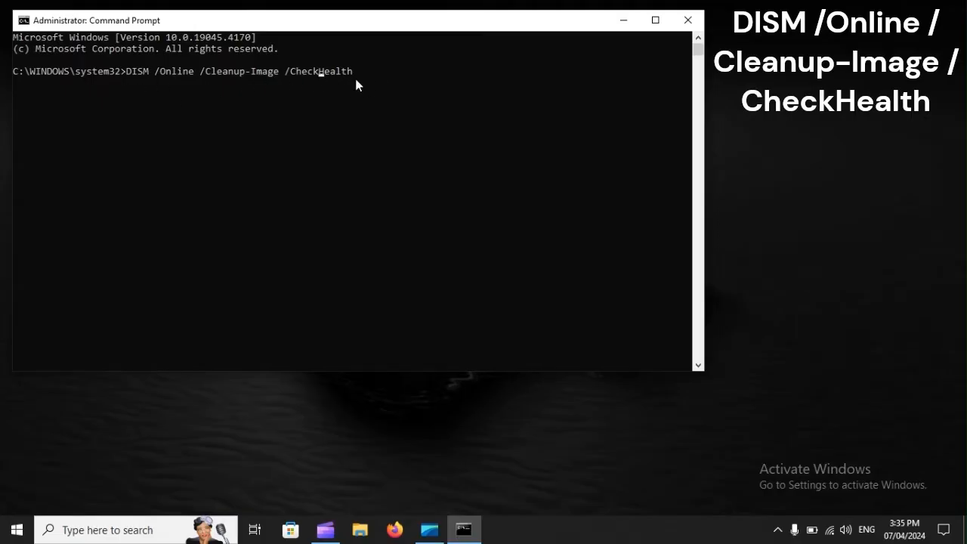
mouse_move(351, 92)
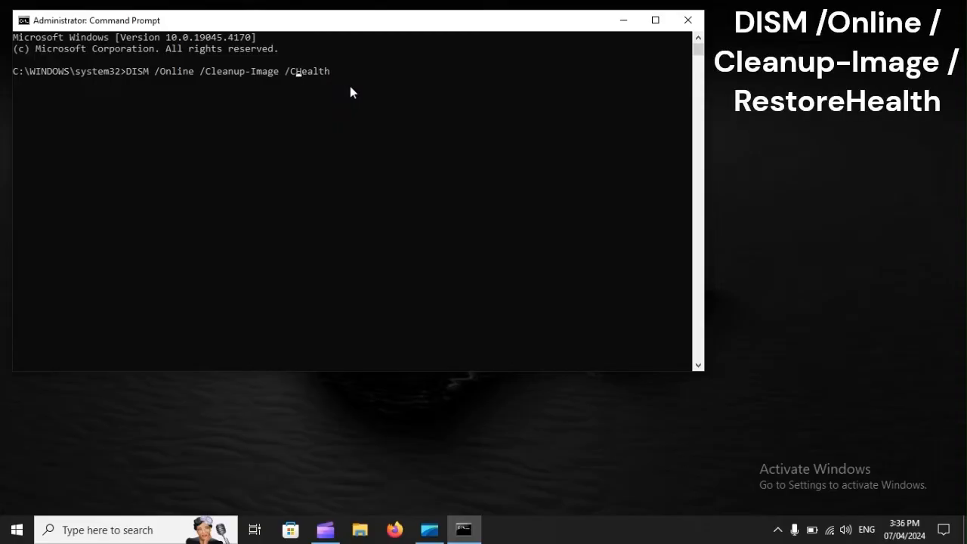
text(ResHealth)
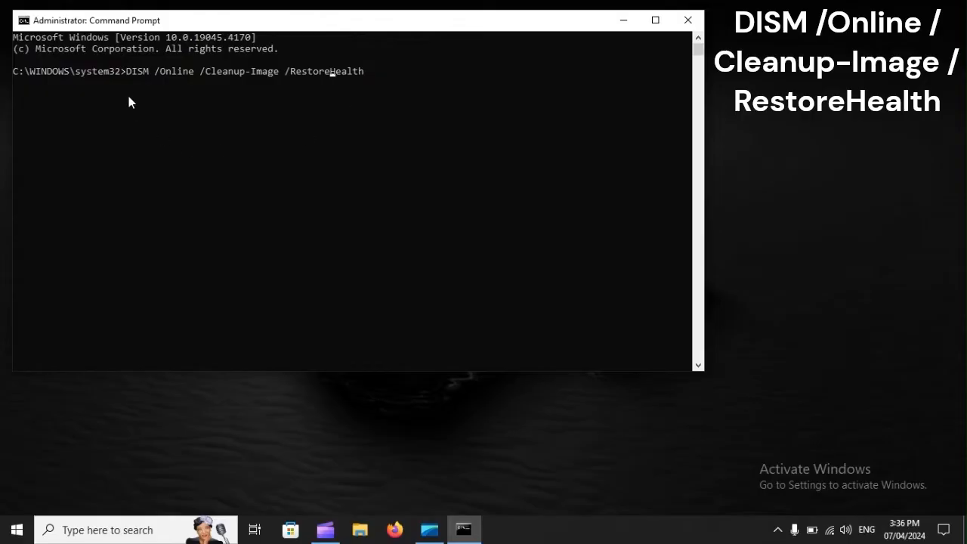
mouse_move(108, 91)
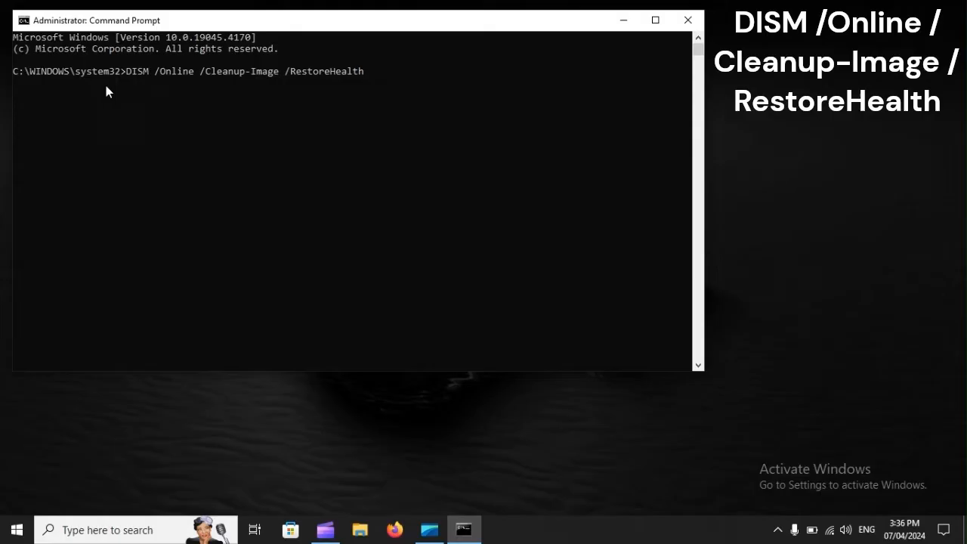
mouse_move(157, 91)
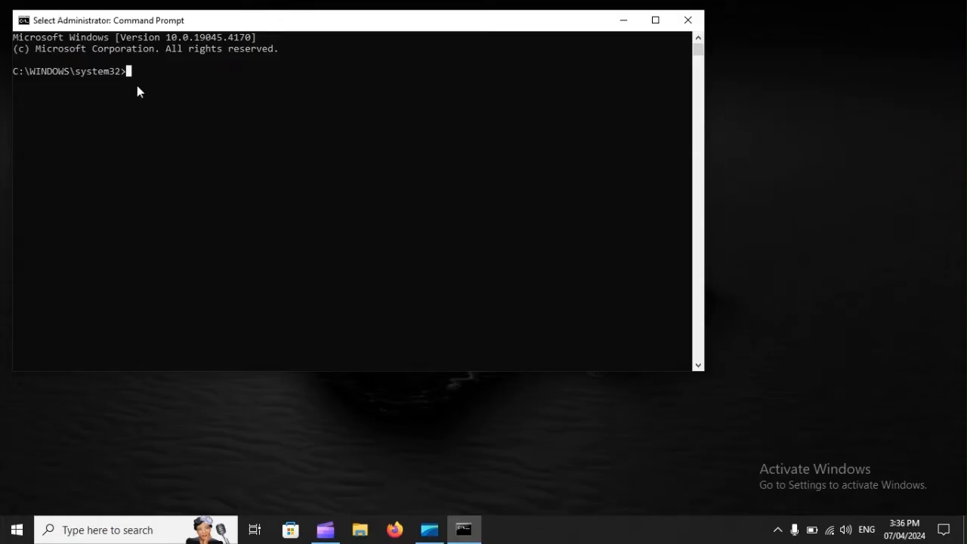
text(exi)
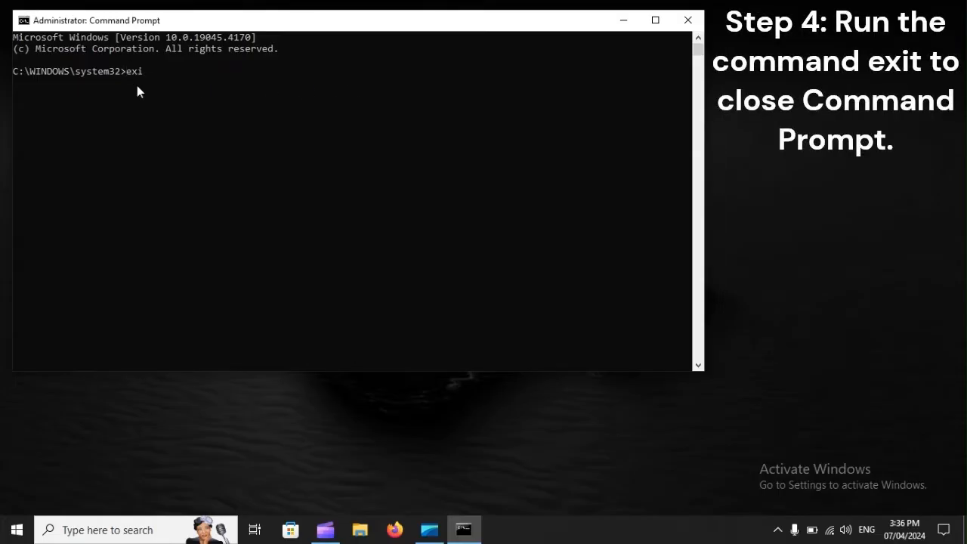
text(t)
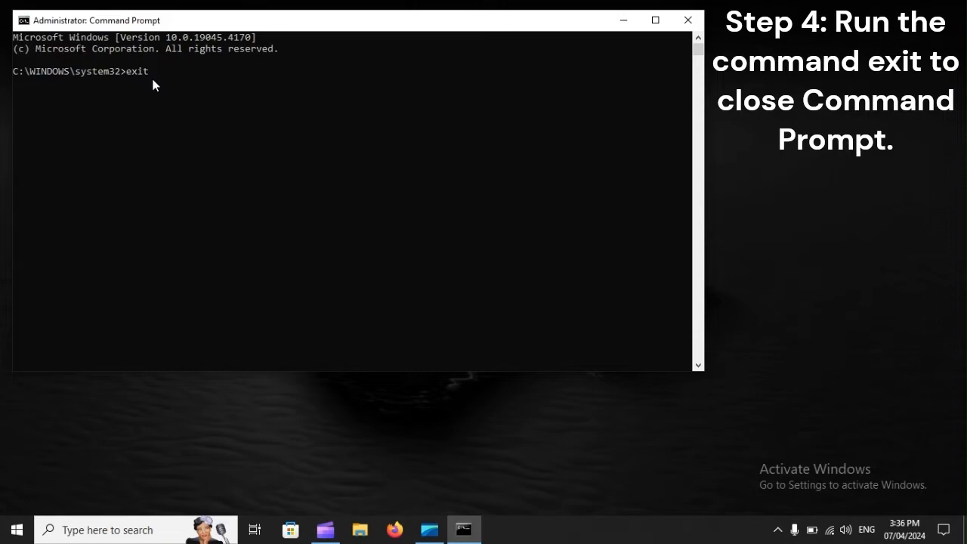
mouse_move(123, 89)
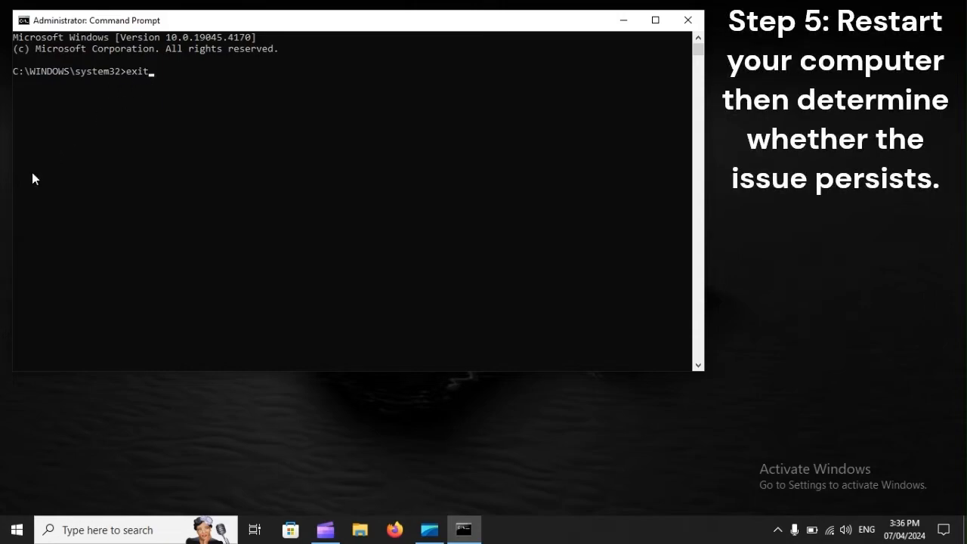
Restart the computer from the Start menu's power options
click(17, 528)
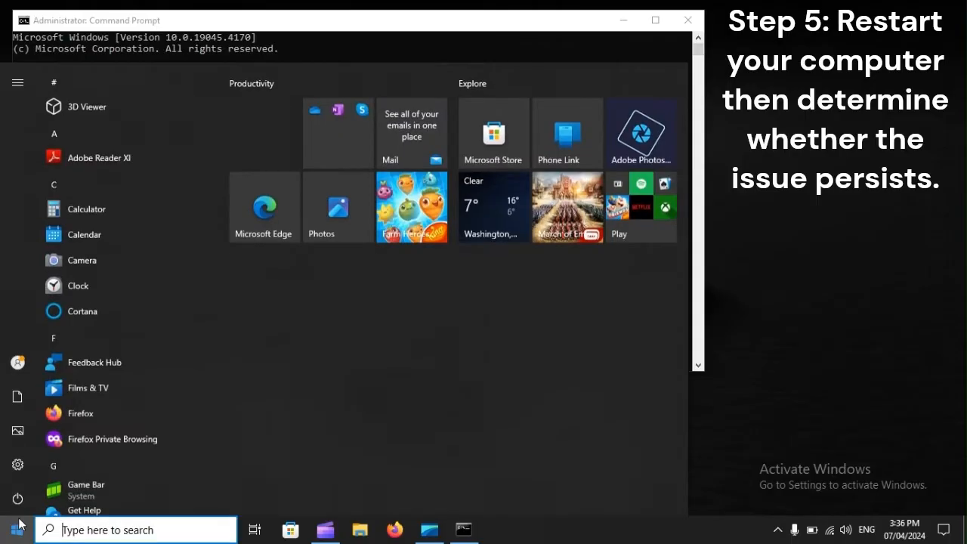
click(18, 499)
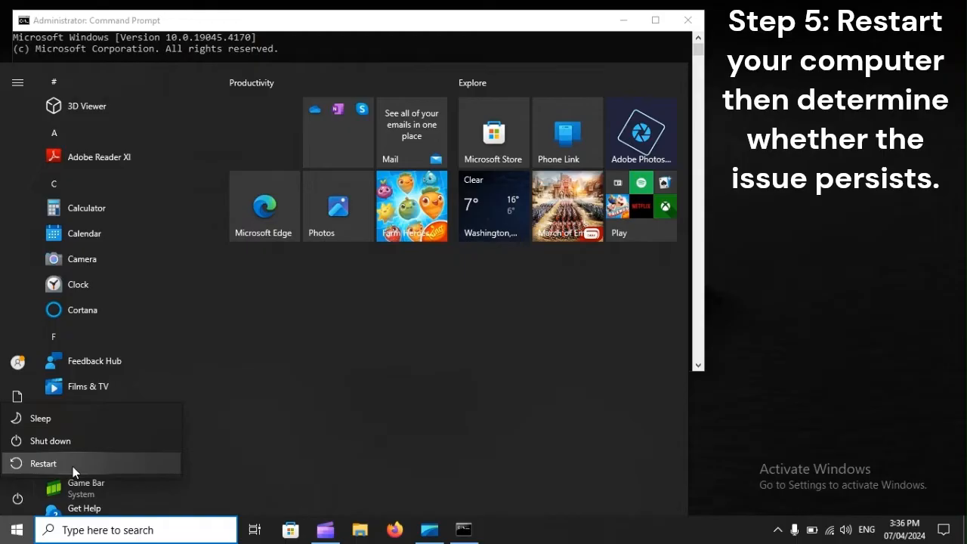
mouse_move(44, 463)
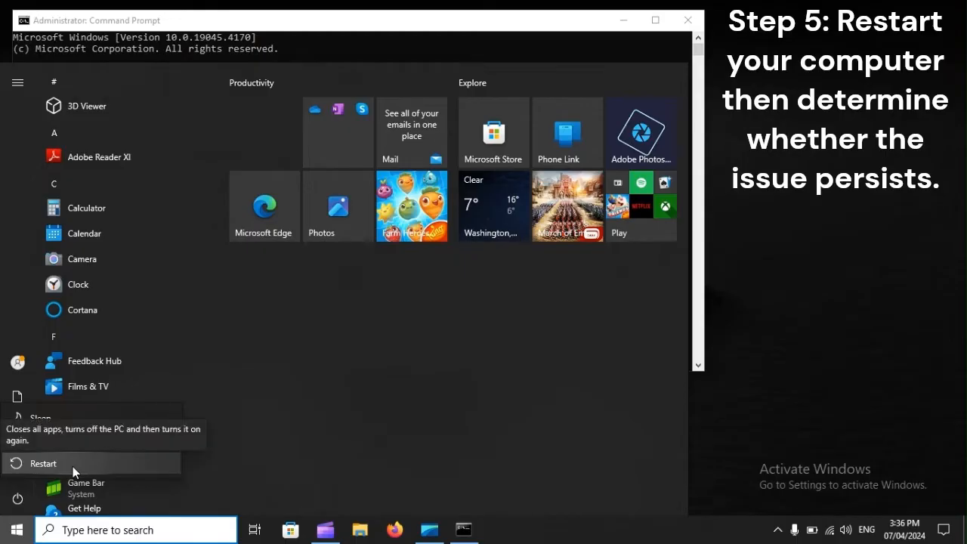
click(43, 463)
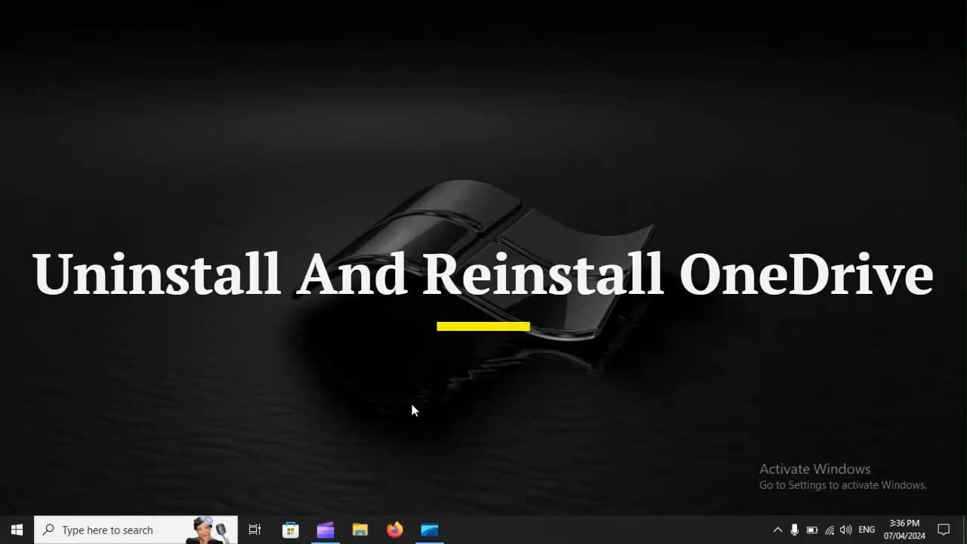
Open Settings and go to Apps & features
key(win+i)
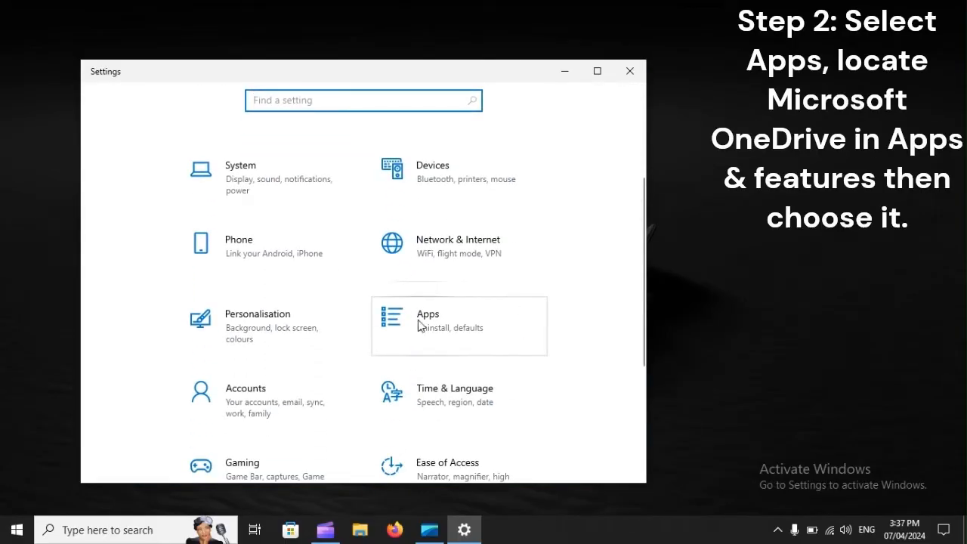
mouse_move(490, 319)
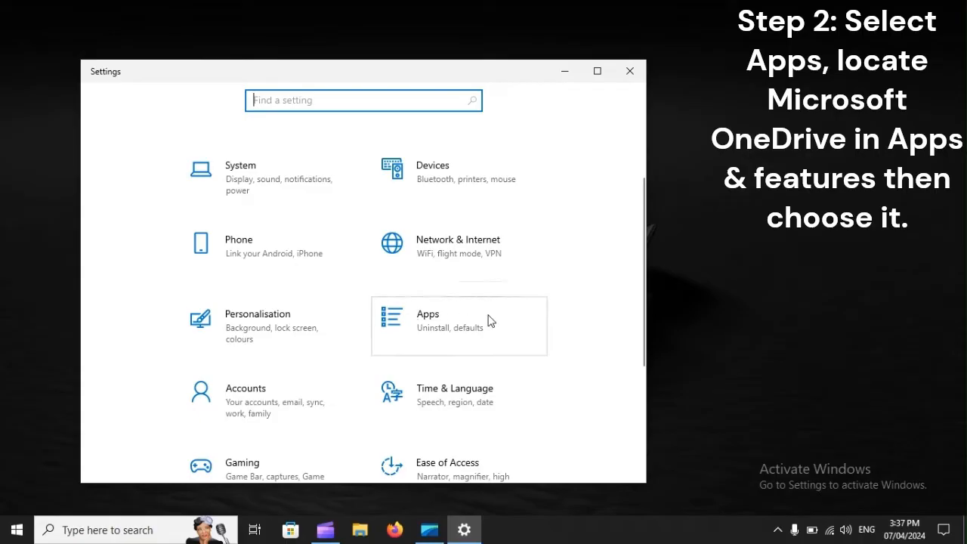
mouse_move(489, 327)
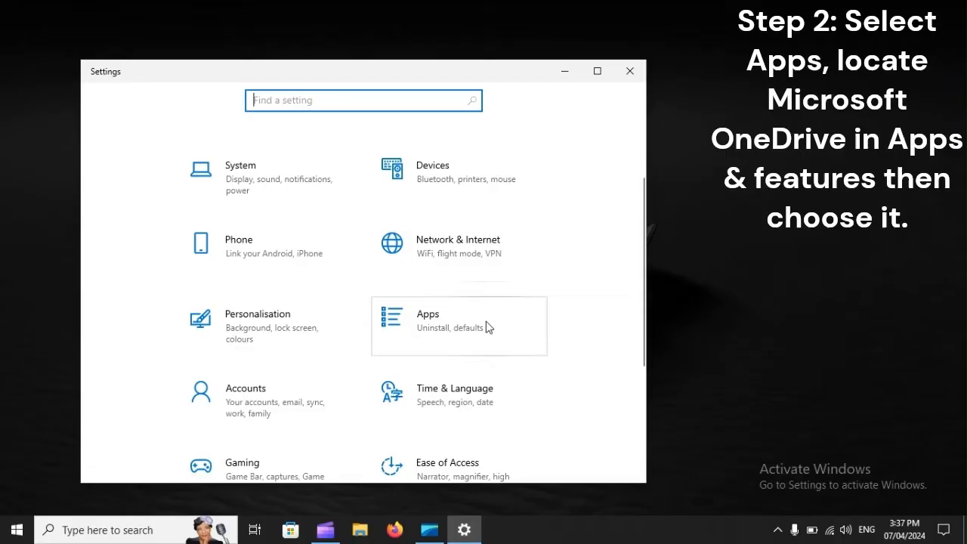
click(459, 326)
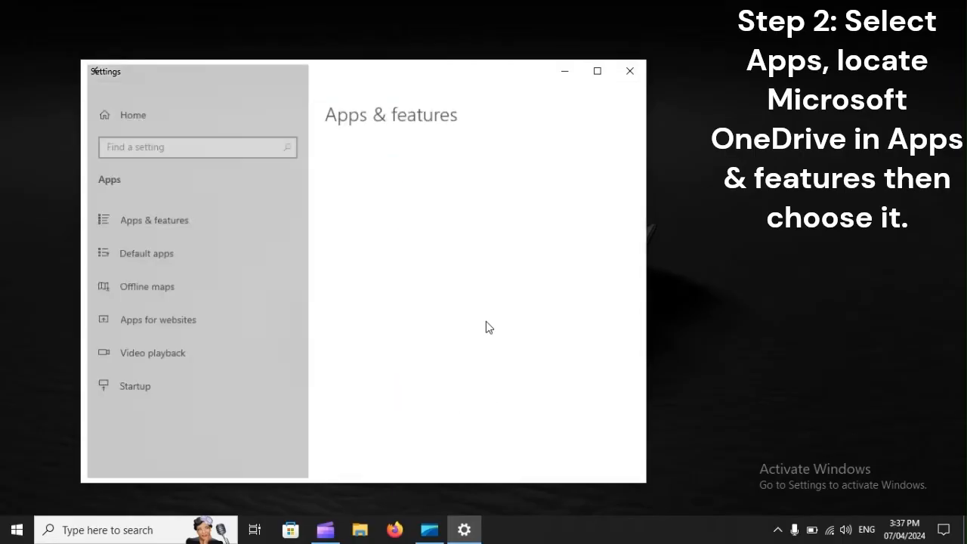
click(154, 219)
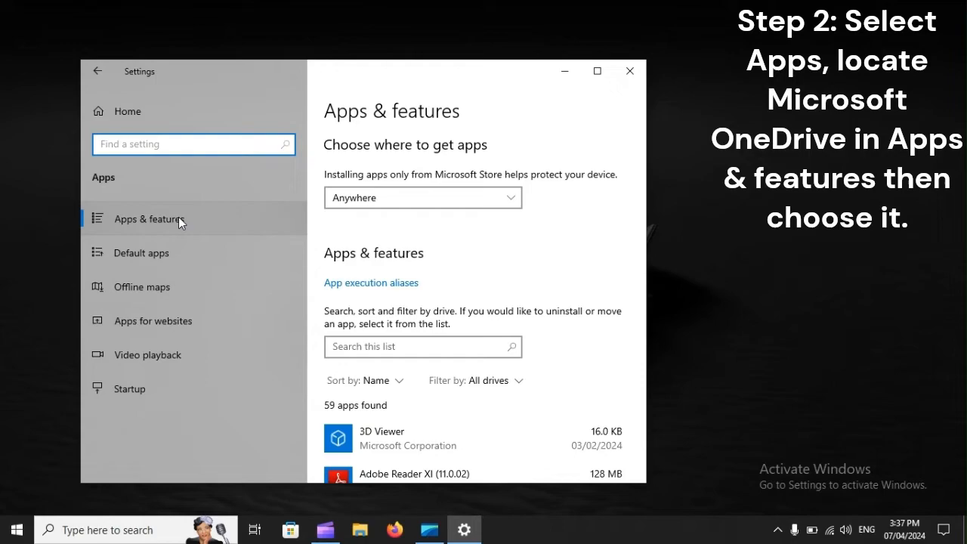
mouse_move(175, 231)
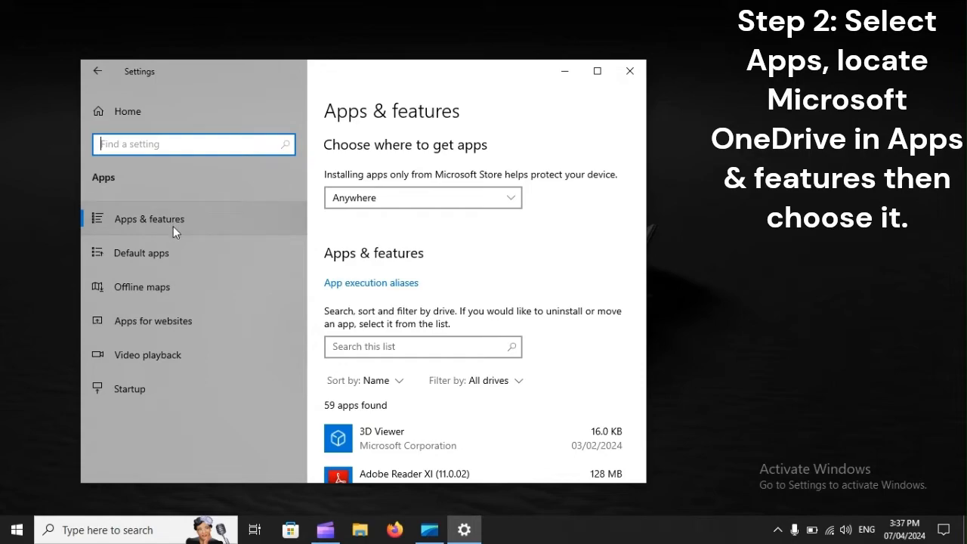
Scroll to Microsoft OneDrive in the app list and uninstall it
scroll(down, 3)
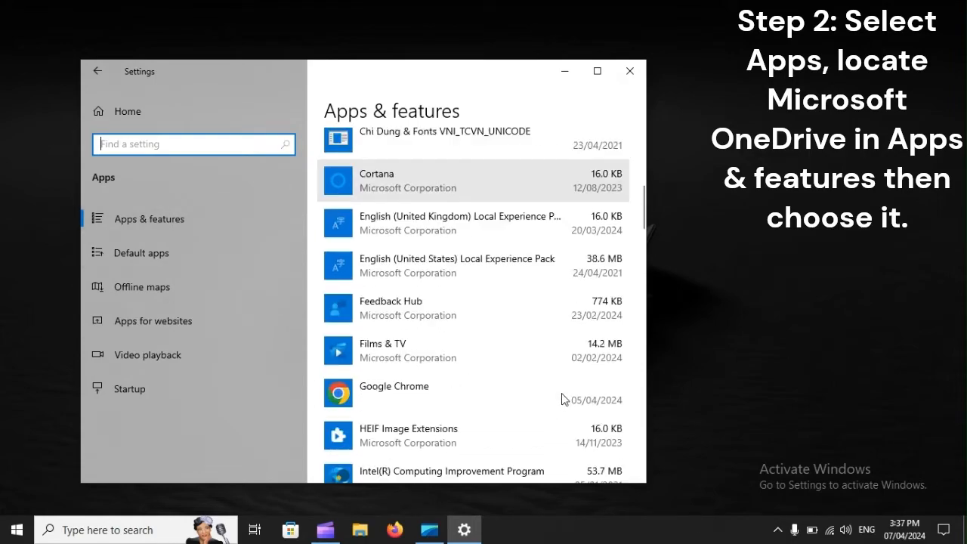
scroll(down, 3)
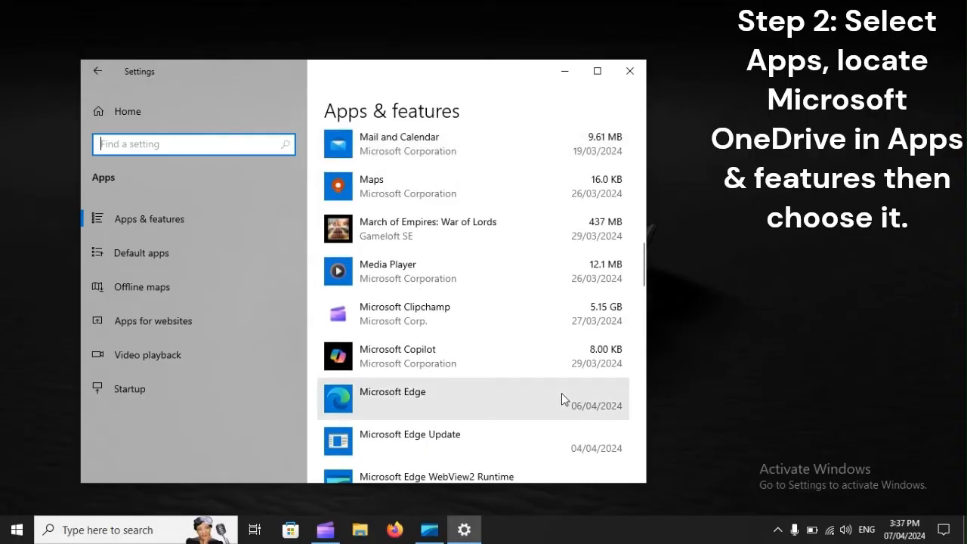
scroll(down, 3)
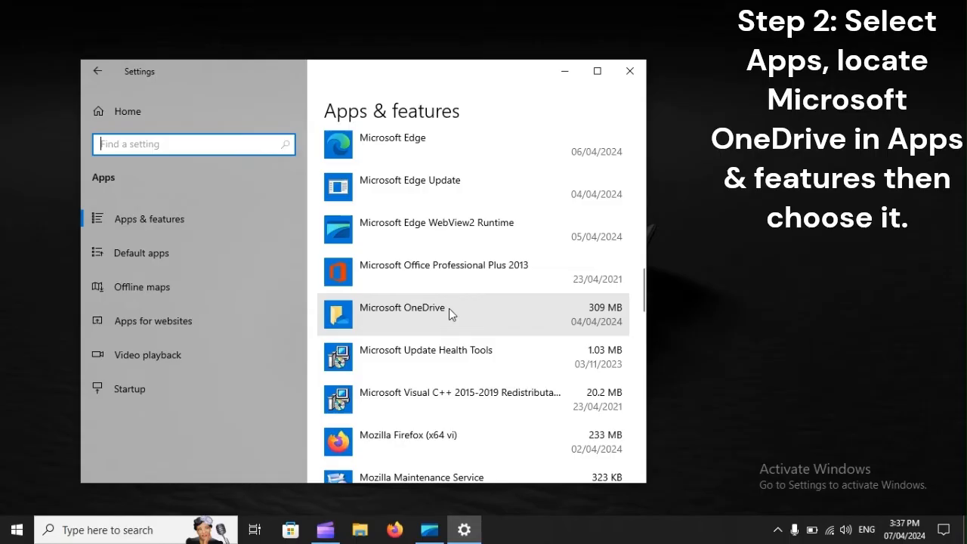
click(401, 307)
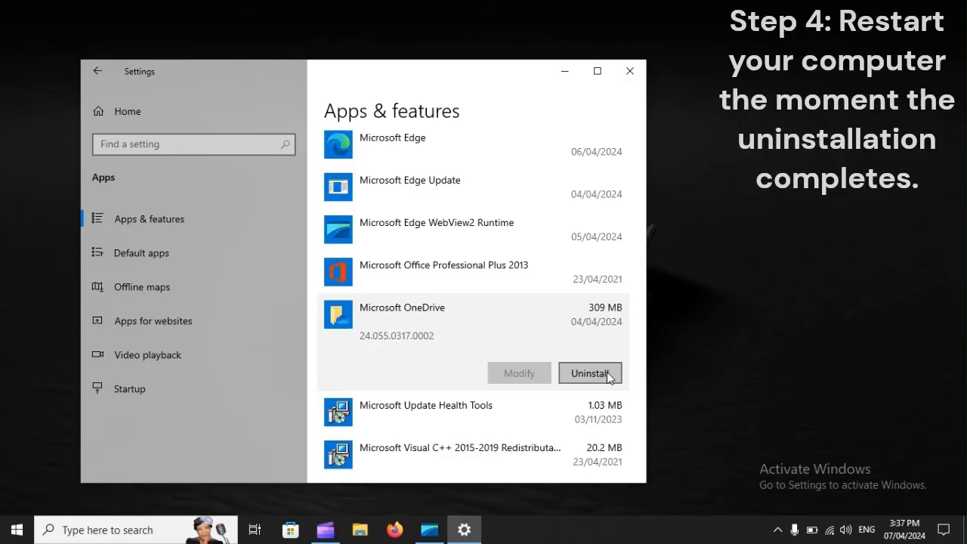
click(16, 528)
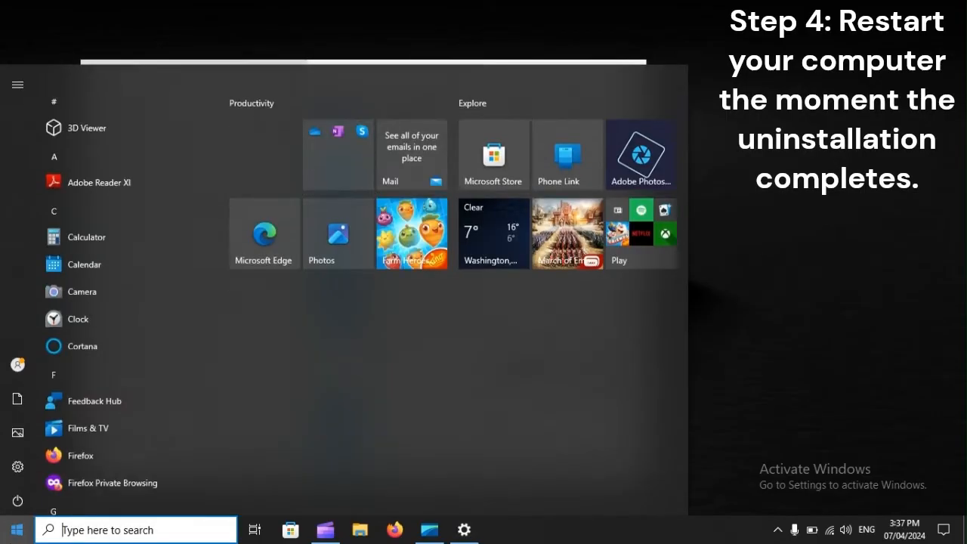
Choose Restart from the Start menu's power options
click(18, 500)
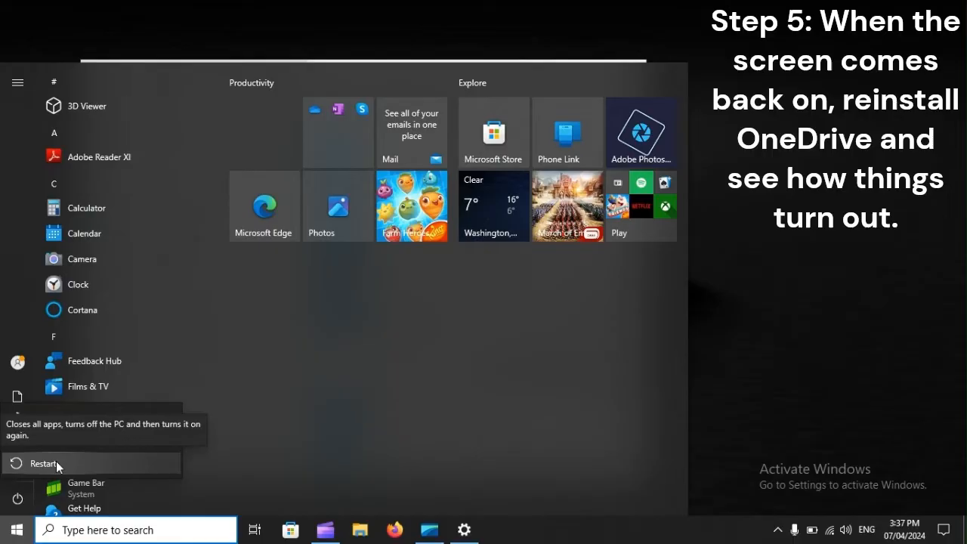
click(43, 463)
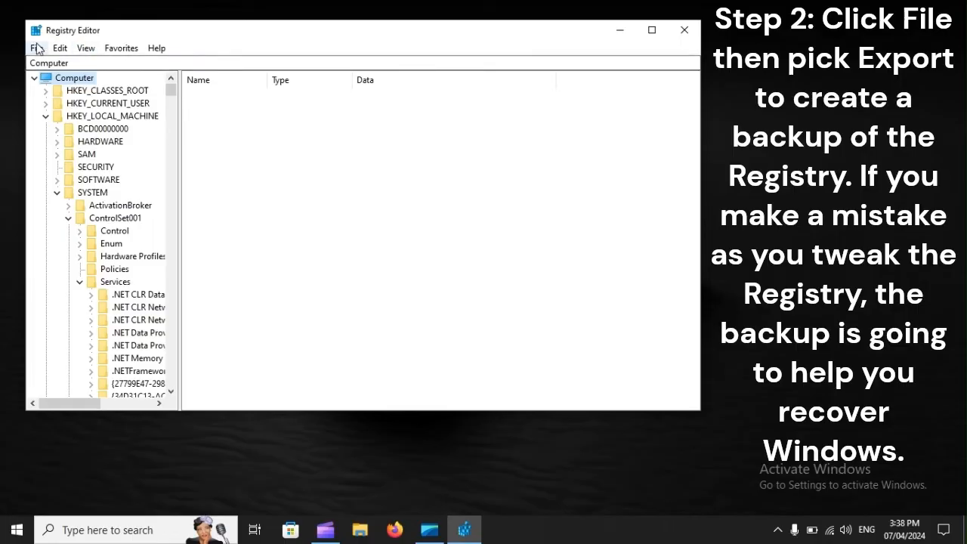
Choose File > Export to back up the registry
click(36, 47)
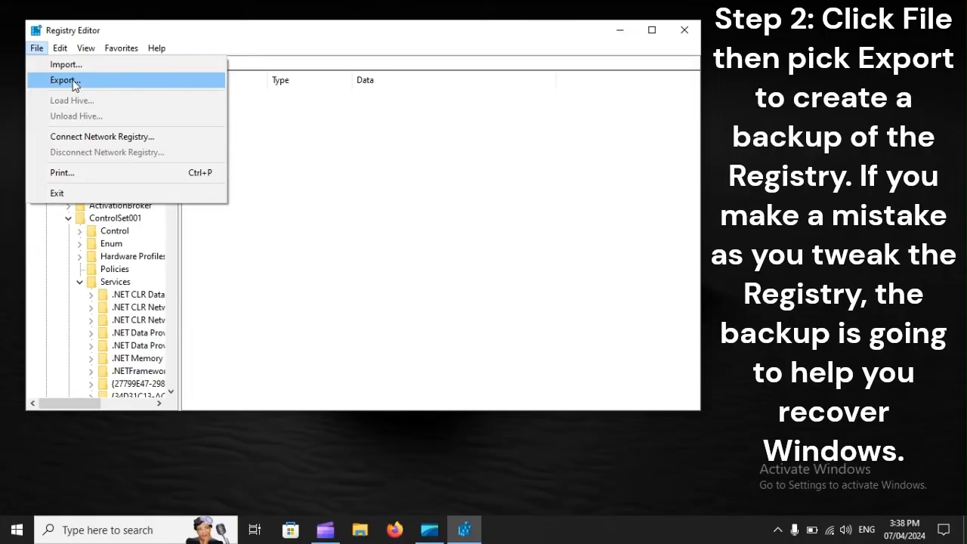
click(63, 80)
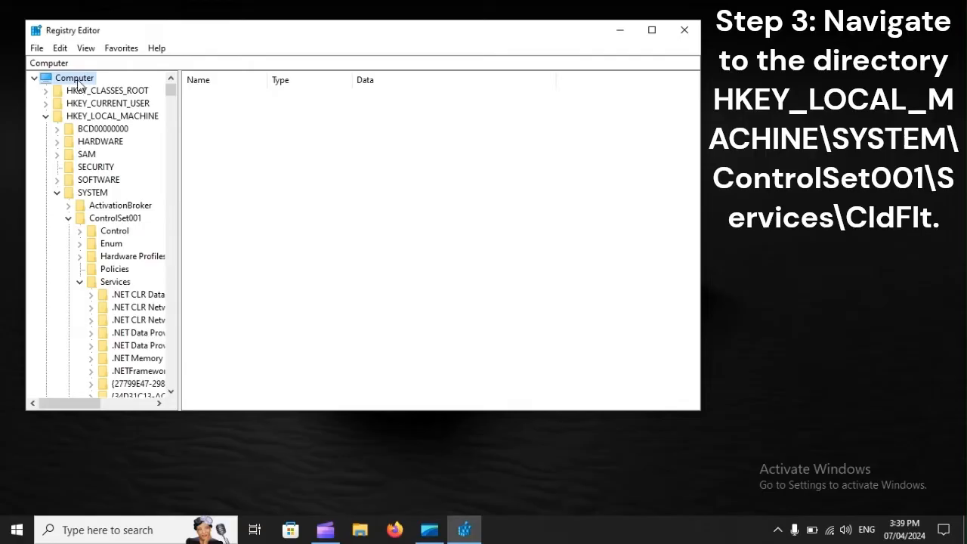
Navigate HKEY_LOCAL_MACHINE\SYSTEM\ControlSet001\Services and select the CldFlt key
click(111, 115)
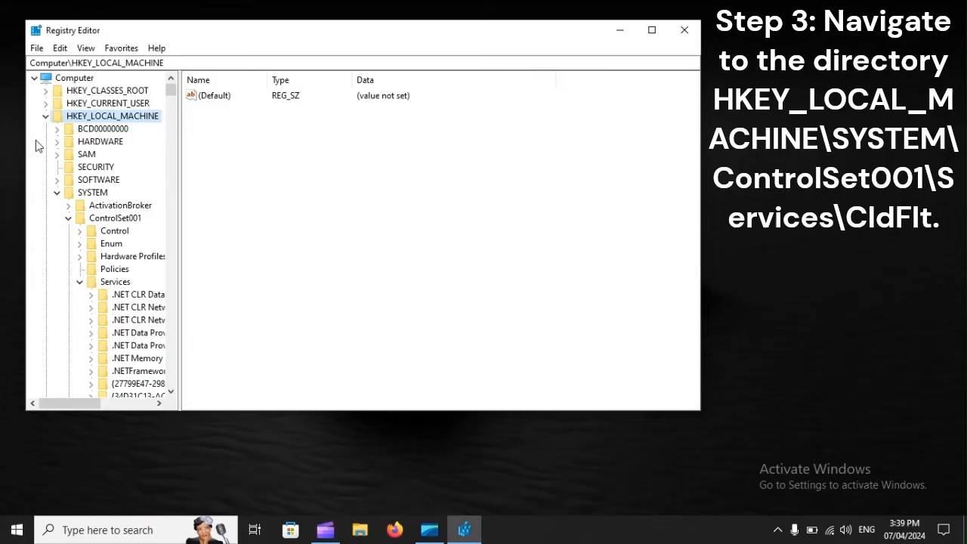
click(92, 192)
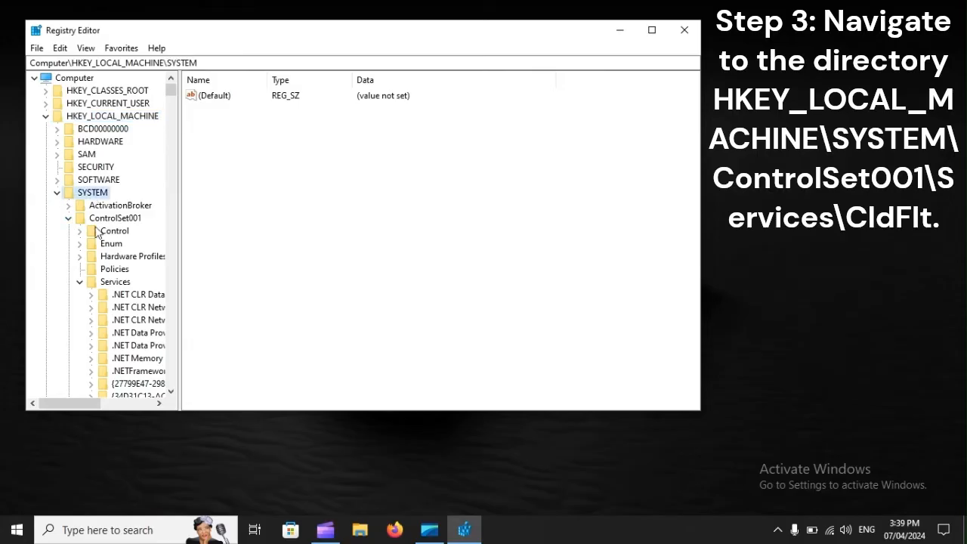
click(115, 217)
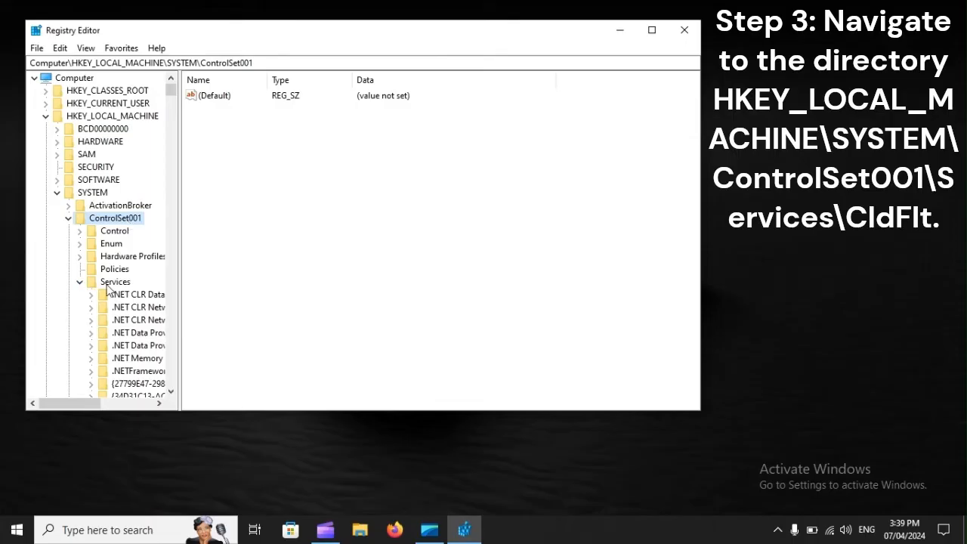
click(114, 281)
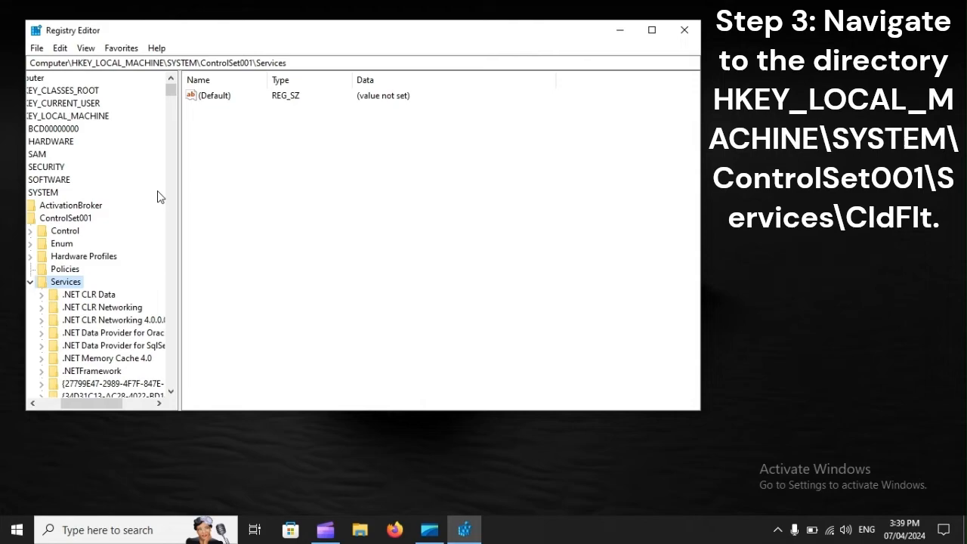
scroll(down, 3)
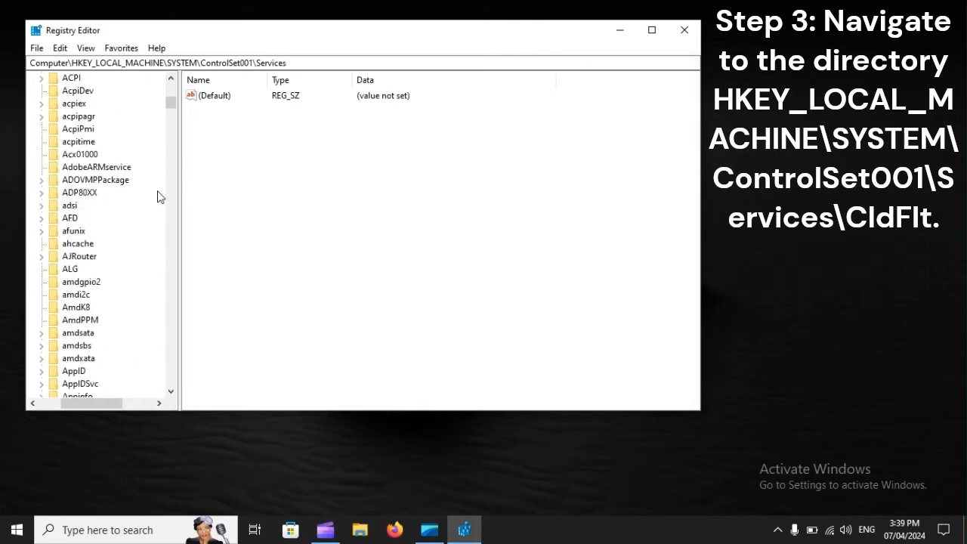
scroll(down, 3)
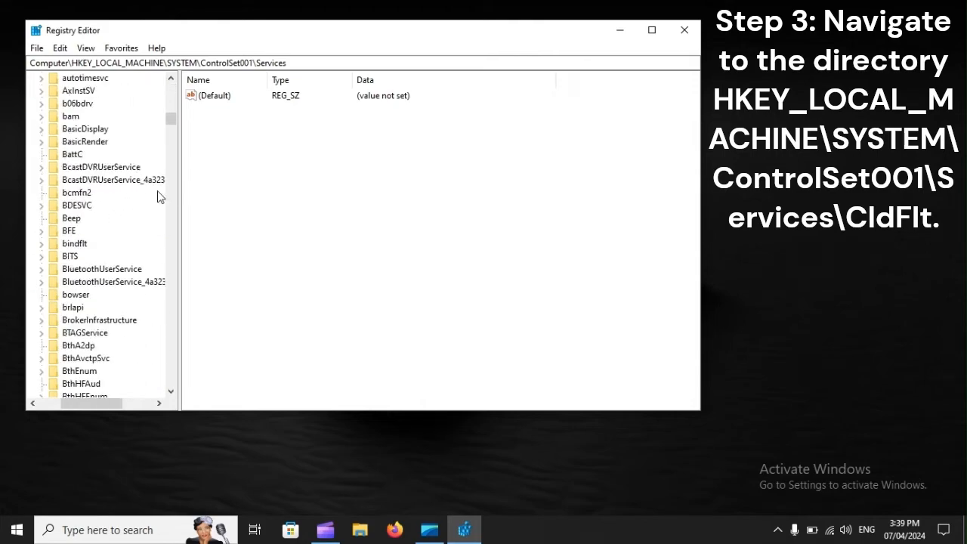
scroll(down, 3)
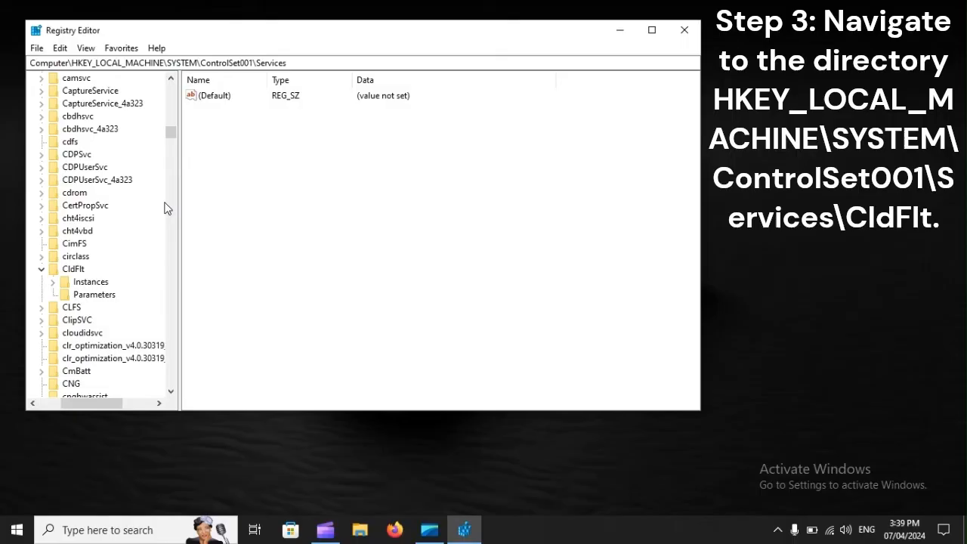
click(73, 268)
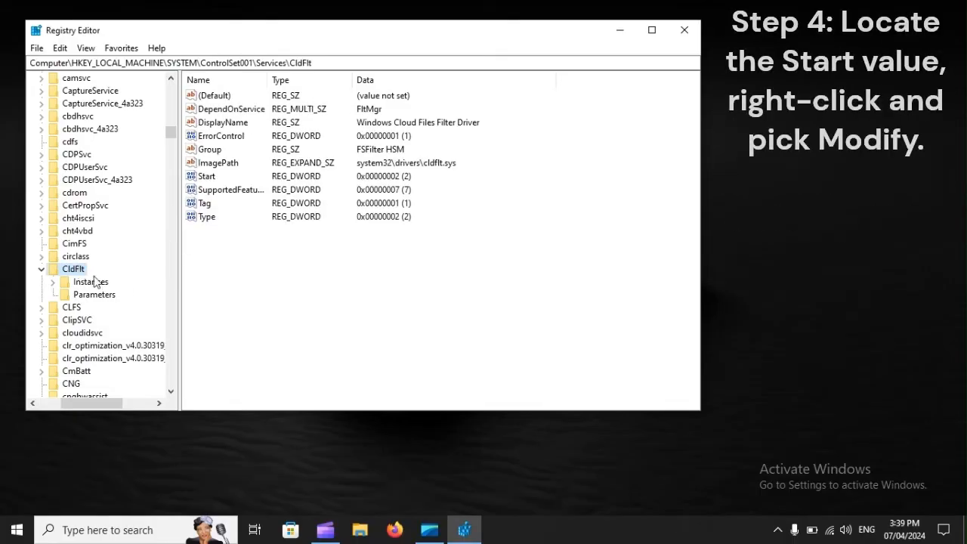
Select CldFlt's Start value and open its context menu for modifying
click(205, 176)
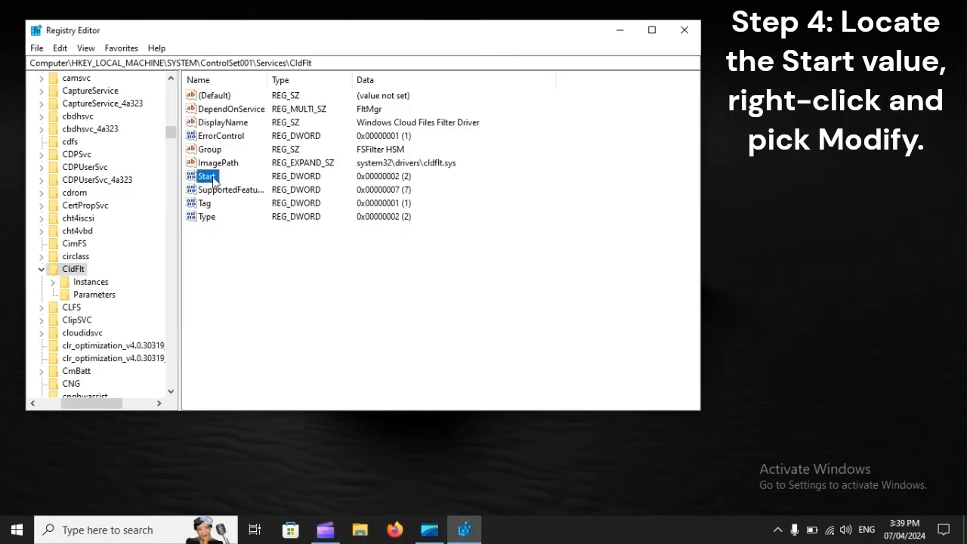
right_click(206, 176)
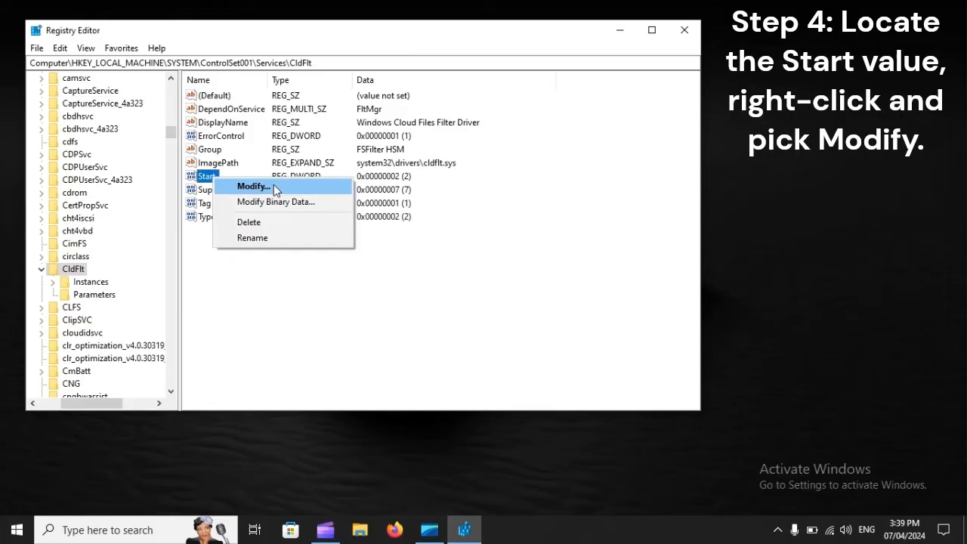
mouse_move(228, 189)
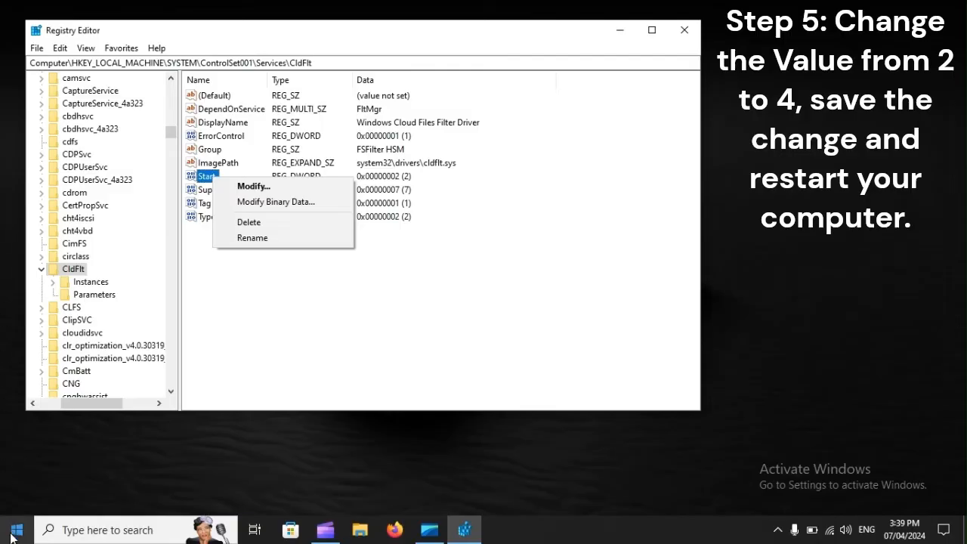
Restart Windows from the Start menu to apply the CldFlt change
click(16, 528)
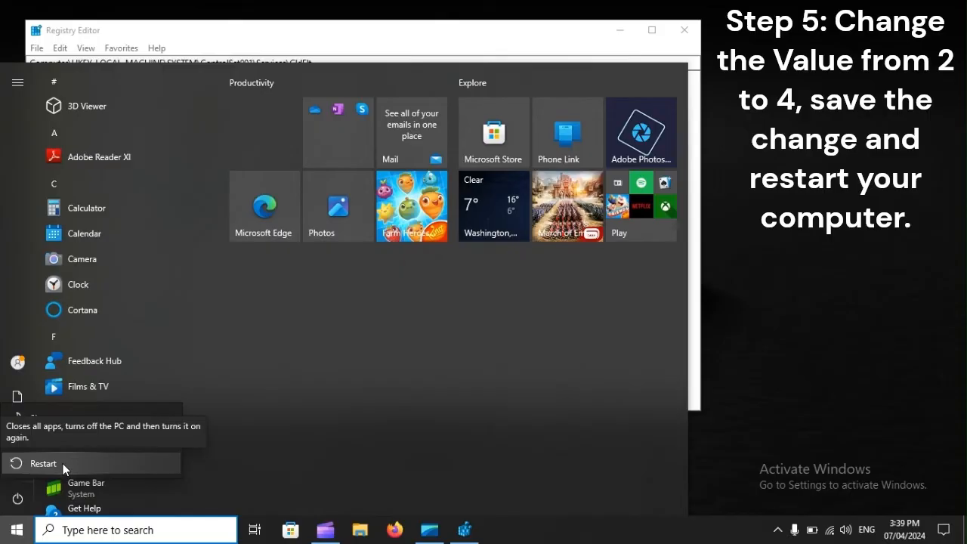
click(43, 463)
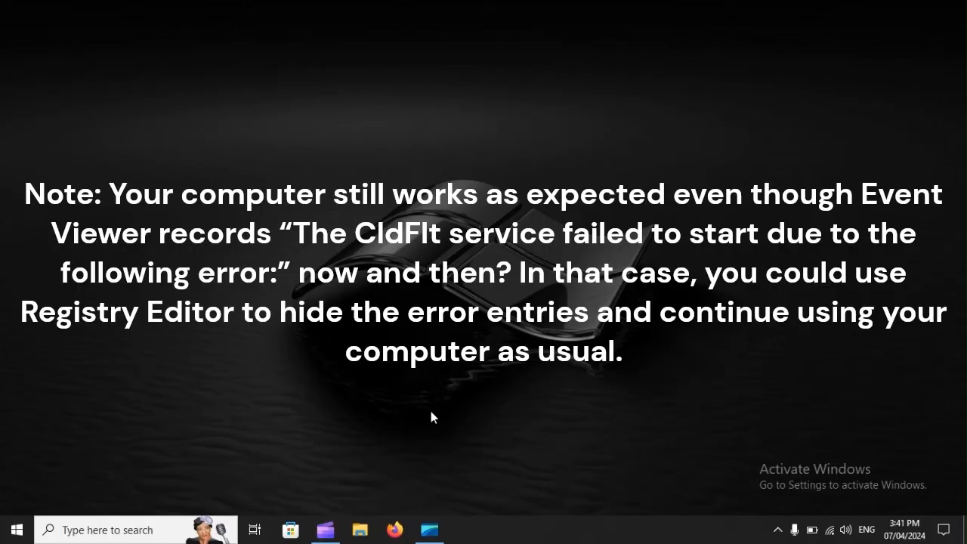
Open the Start menu to search for regedit
click(17, 529)
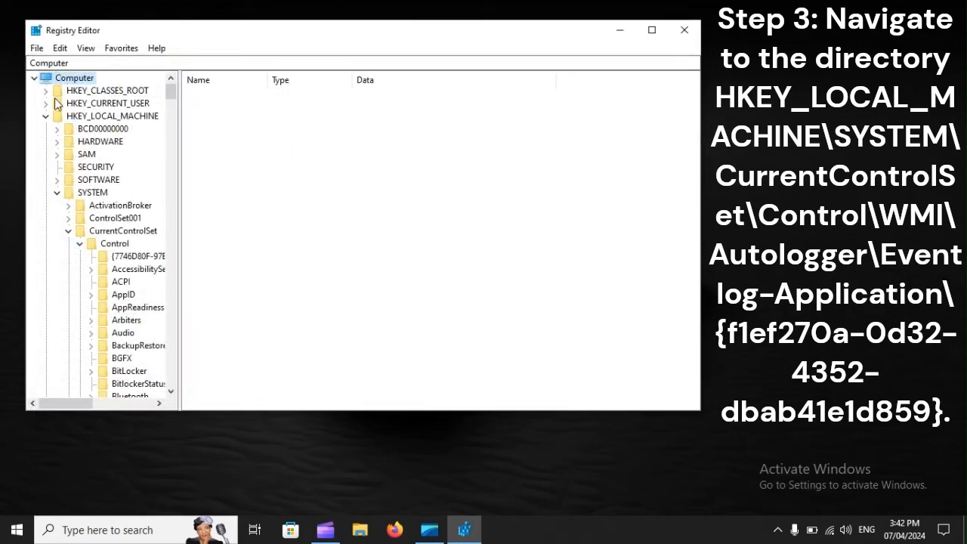
Expand HKEY_LOCAL_MACHINE\SYSTEM\CurrentControlSet\Control\WMI down to the Autologger key
click(113, 115)
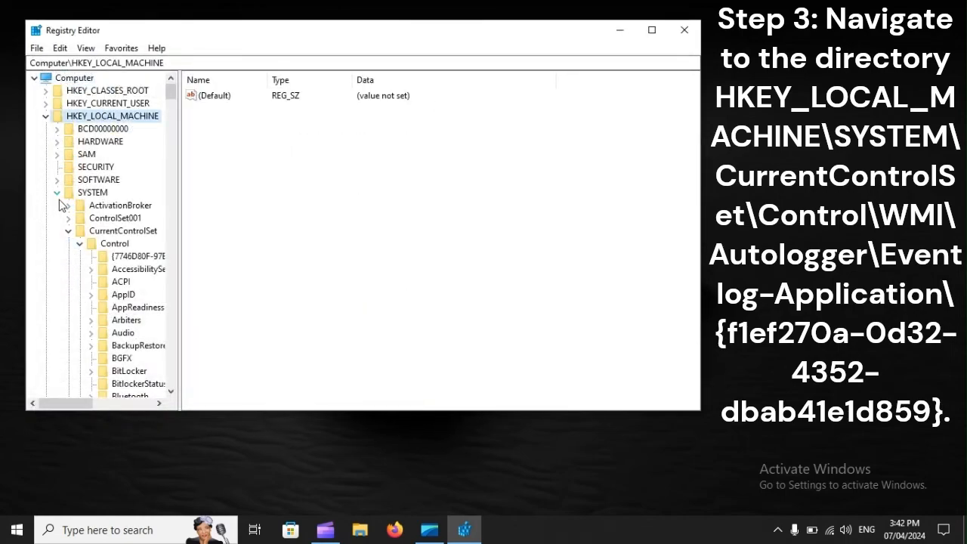
click(92, 192)
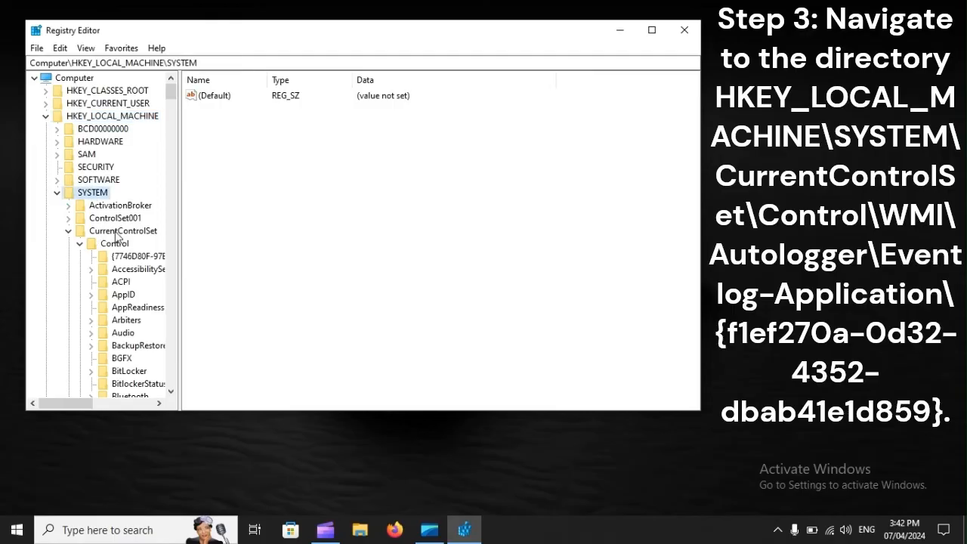
click(114, 244)
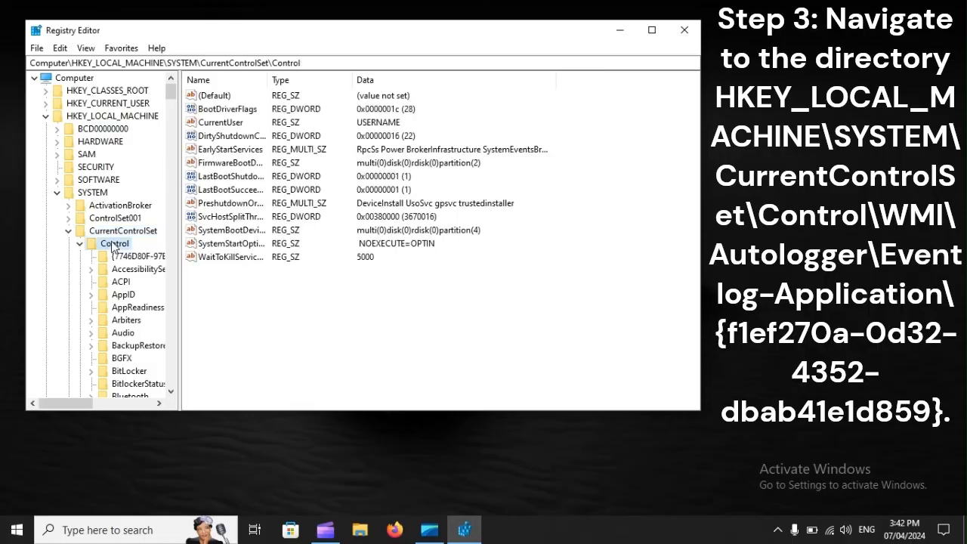
scroll(down, 3)
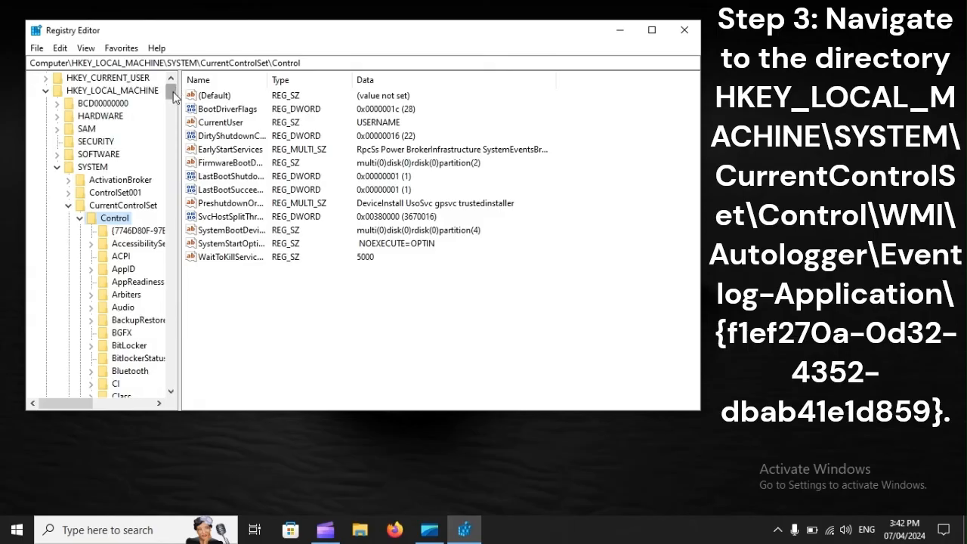
scroll(down, 3)
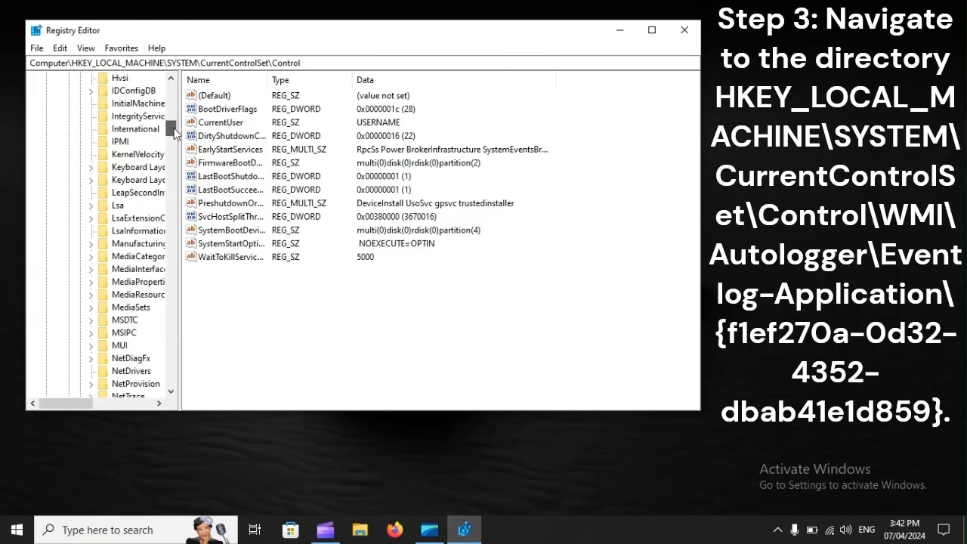
scroll(down, 3)
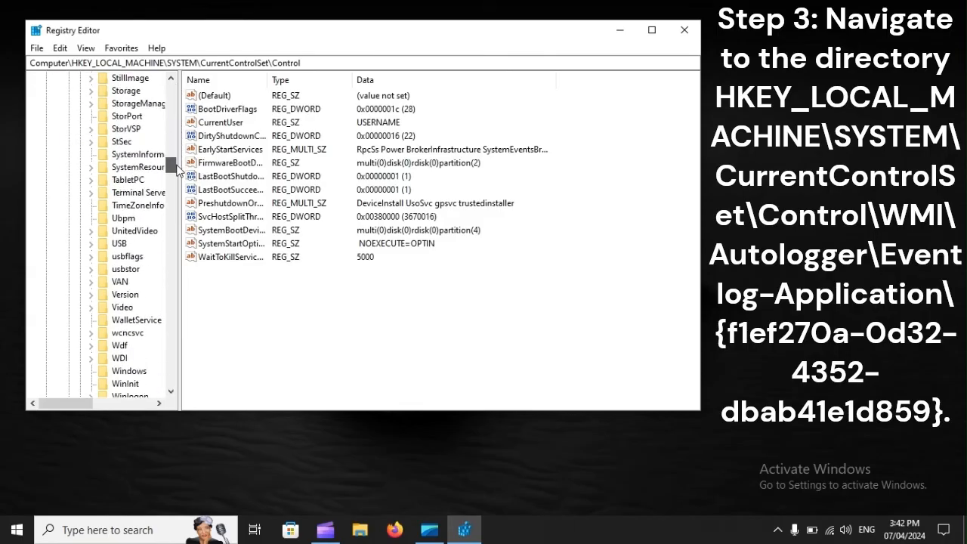
click(91, 306)
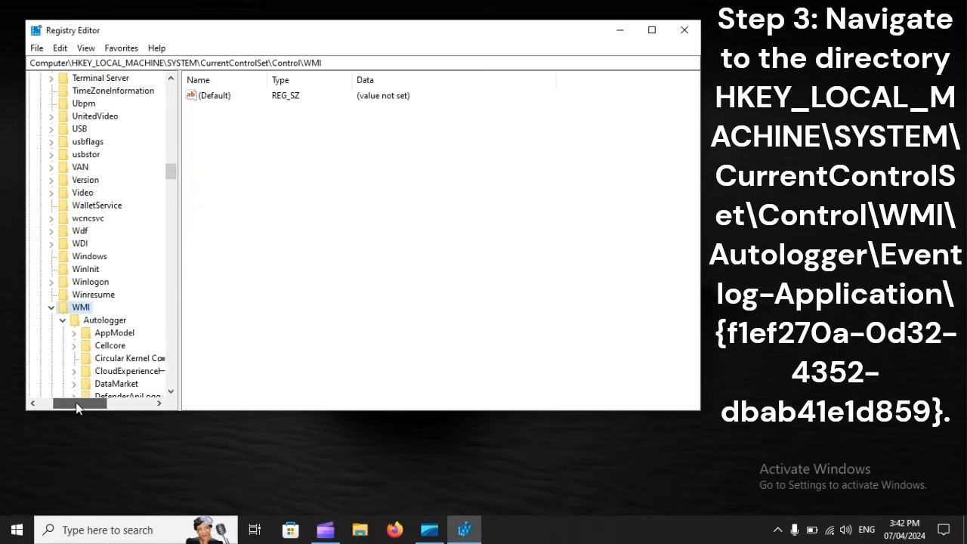
click(104, 320)
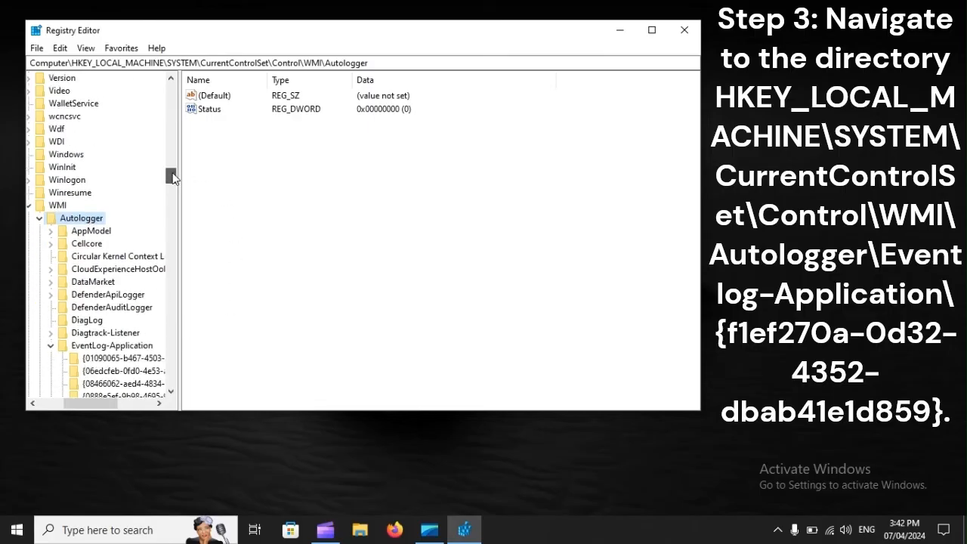
Open EventLog-Application and select its {f1ef270a-0d32-4352-ba52-dbab41e1d859} key
scroll(down, 3)
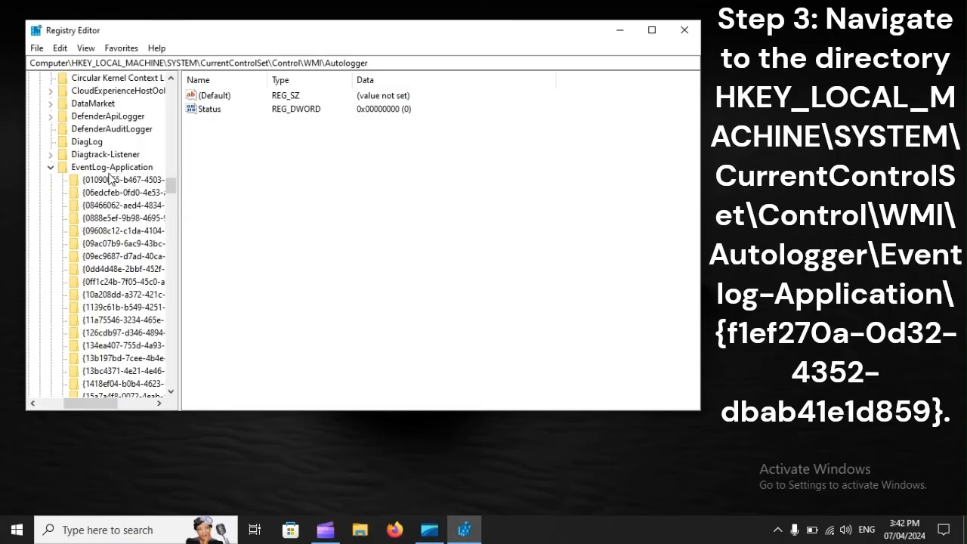
click(112, 167)
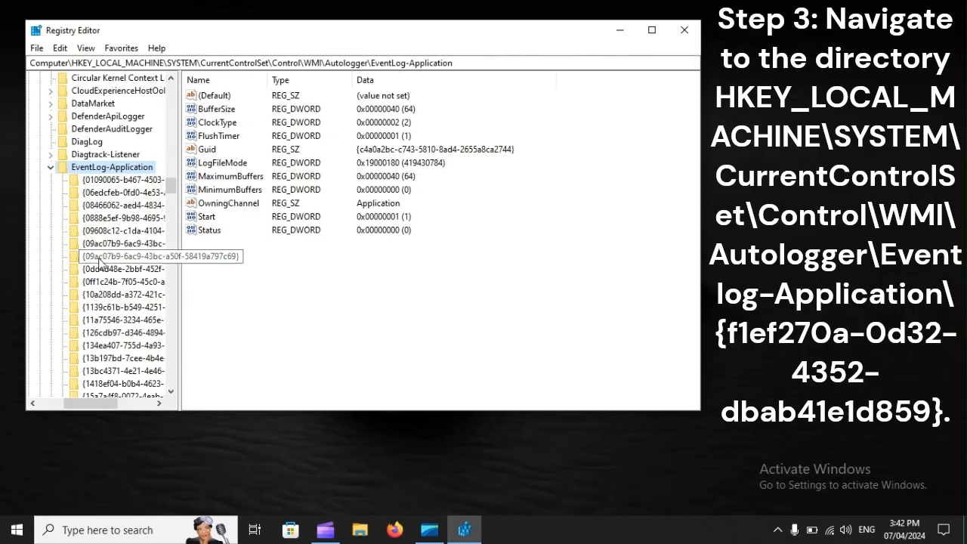
scroll(down, 3)
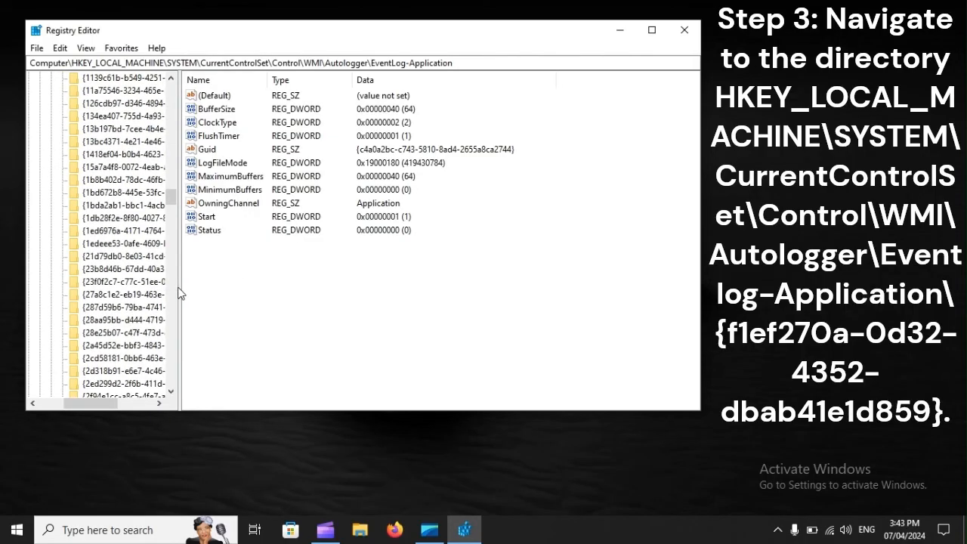
scroll(down, 3)
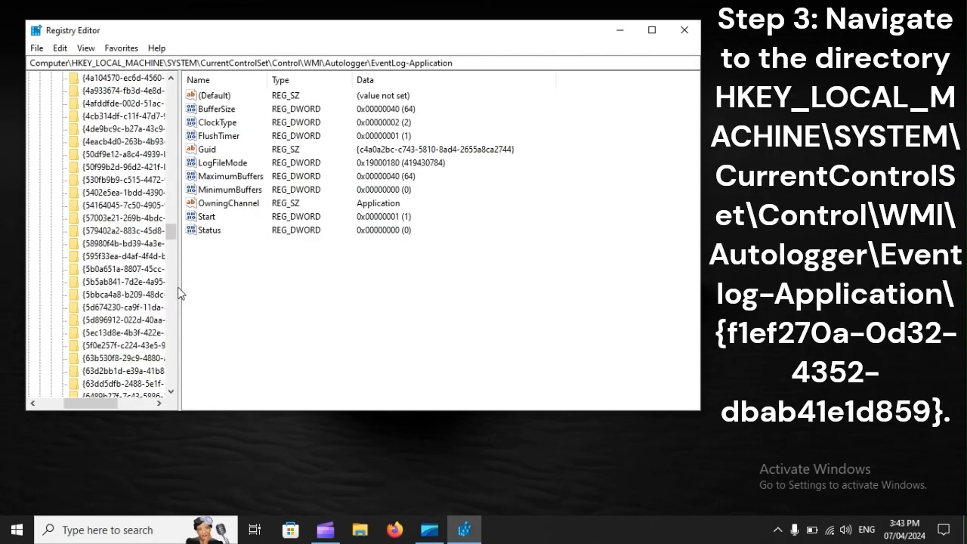
scroll(down, 3)
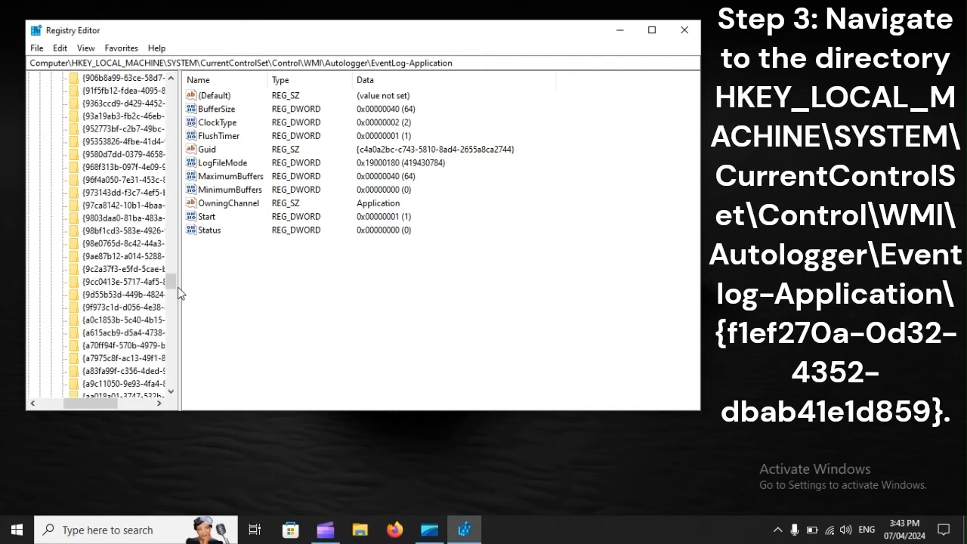
scroll(down, 3)
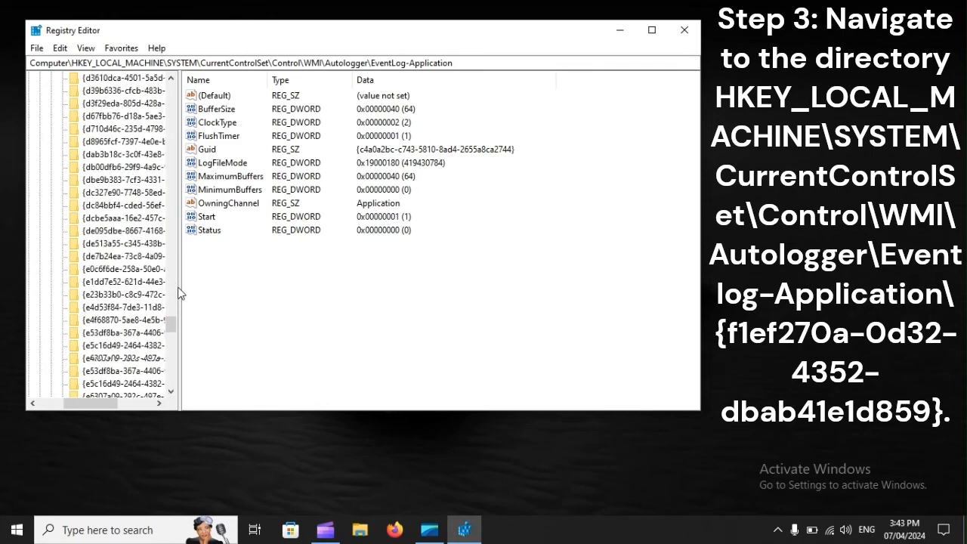
scroll(down, 3)
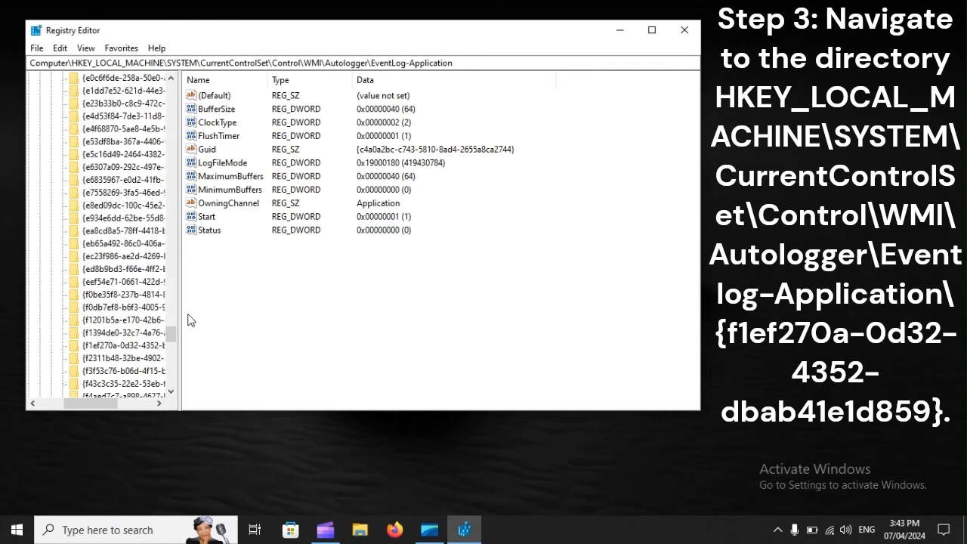
click(117, 345)
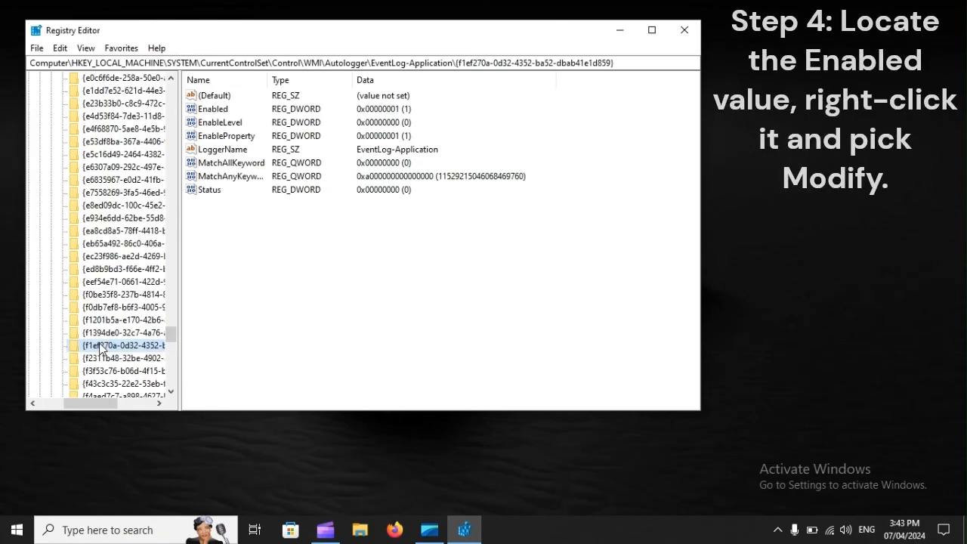
Choose Modify for the Enabled value, then show the Start menu's restart options
click(214, 109)
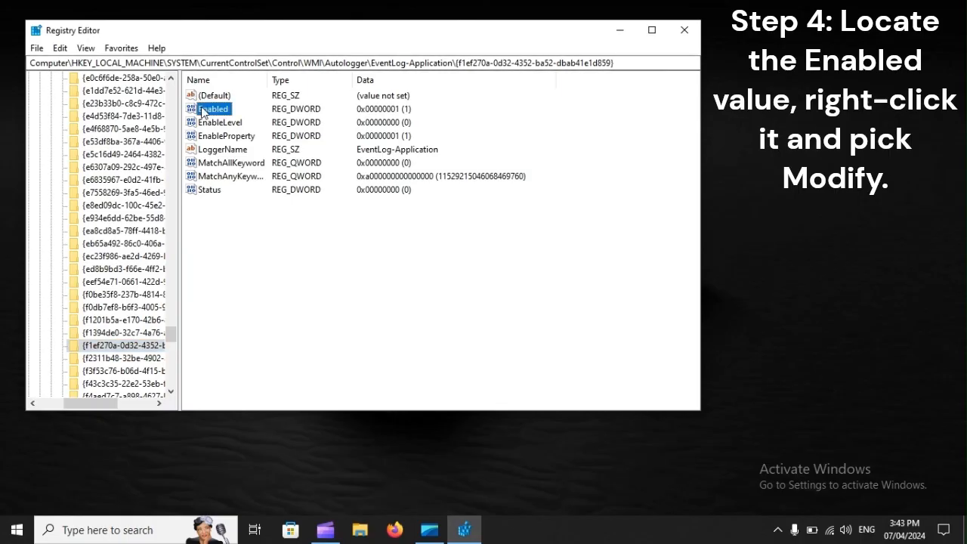
right_click(213, 108)
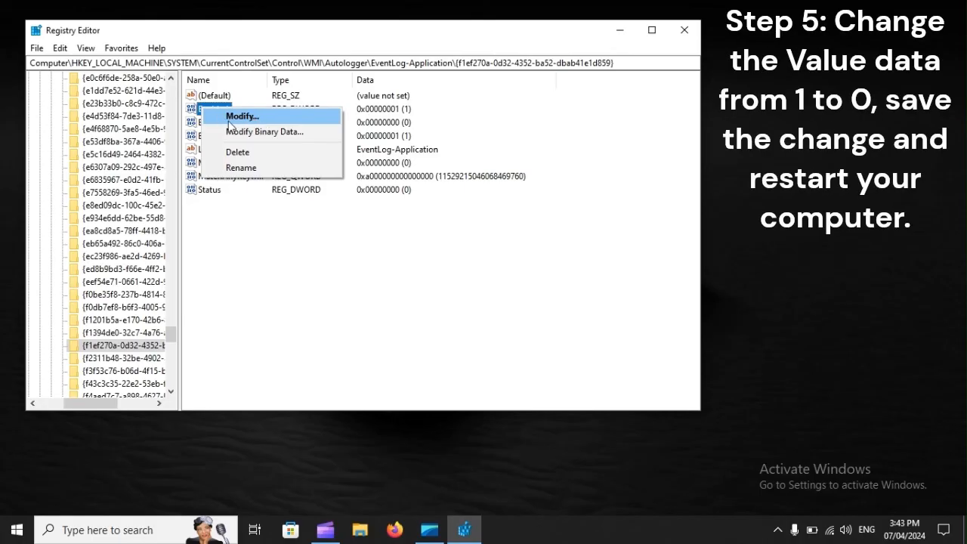
click(17, 528)
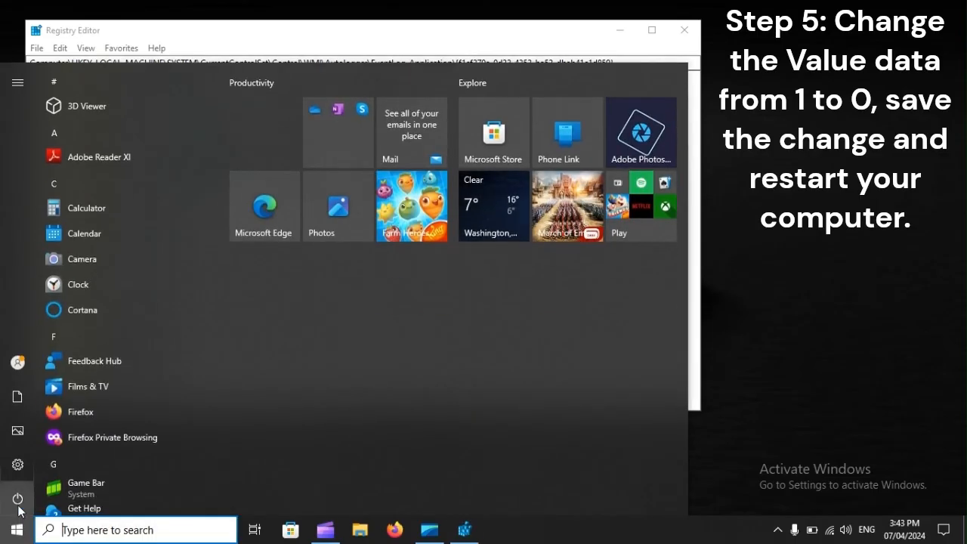
click(17, 499)
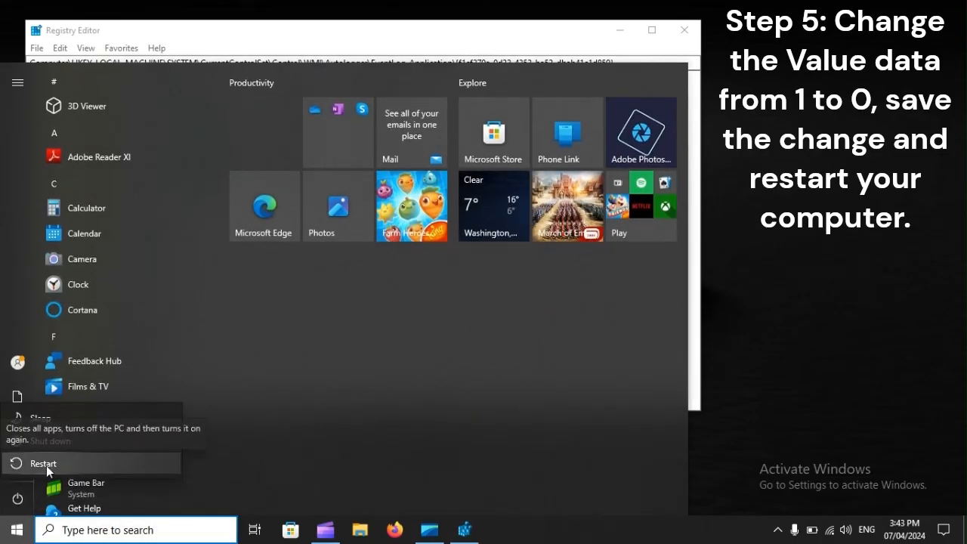